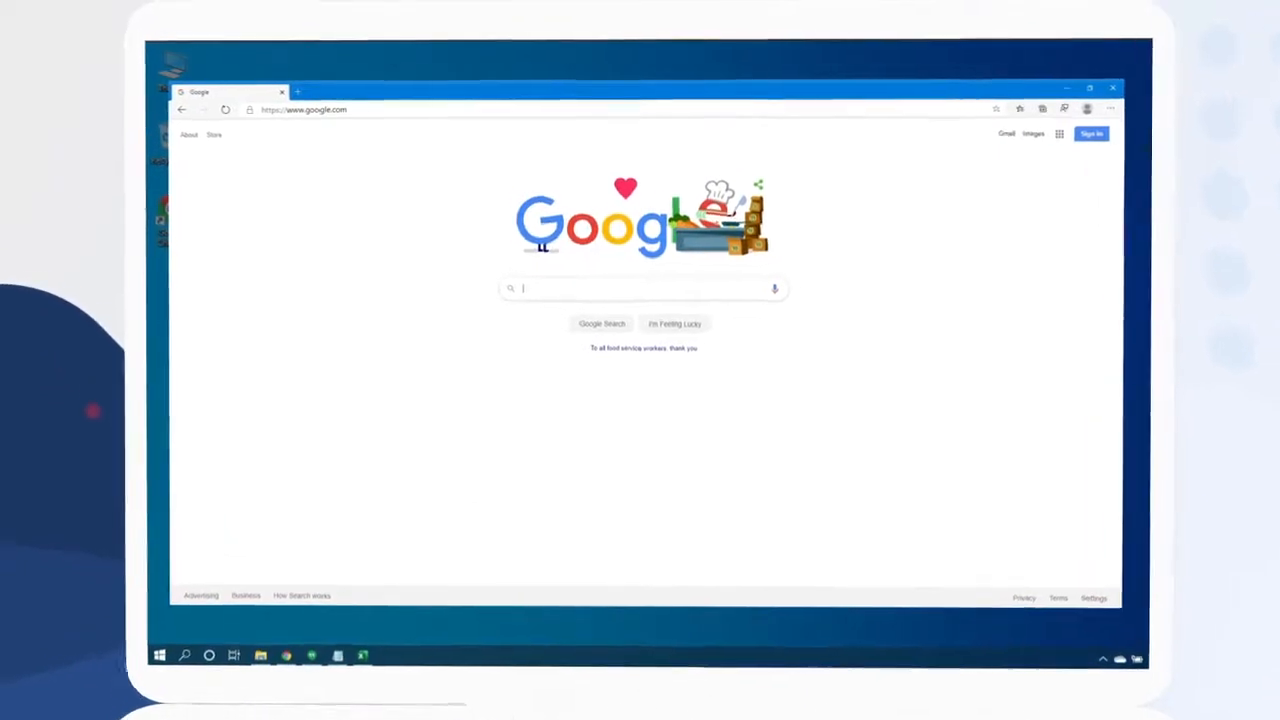
# Navigate the browser to the AVR Platform site by entering its address.
pyautogui.write('avrplatt')
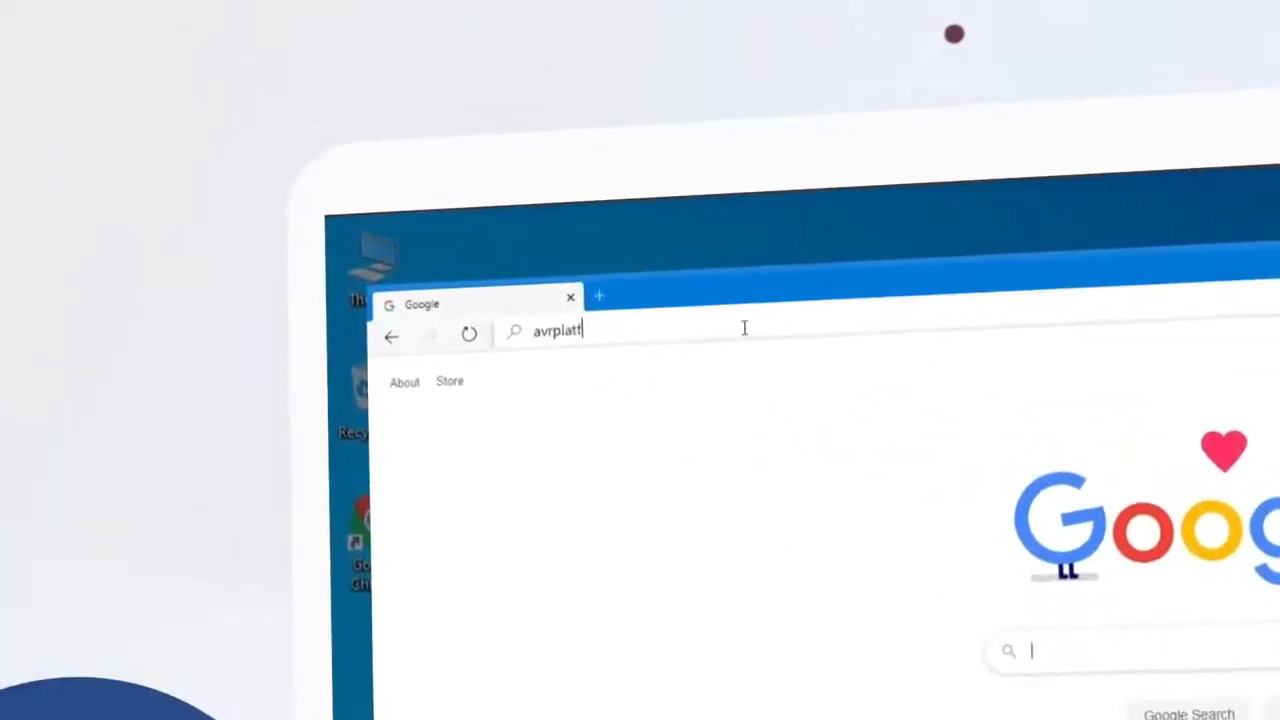
pyautogui.press('enter')
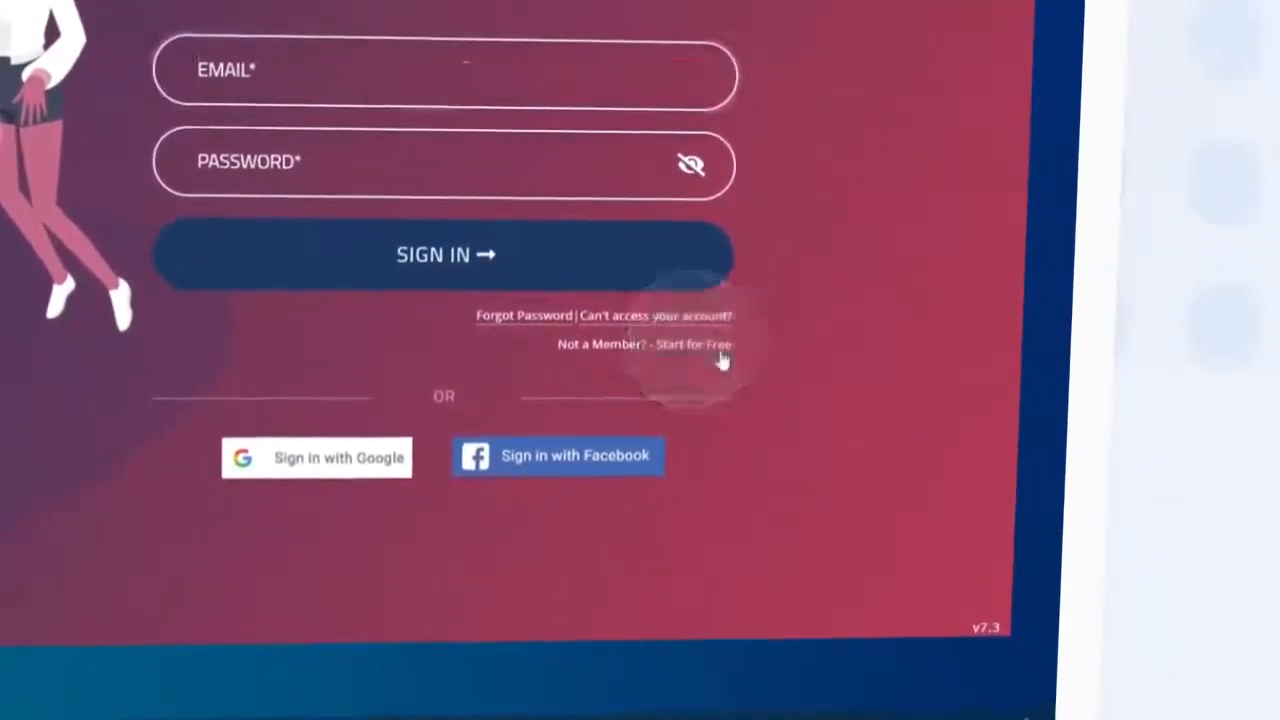
# Sign up for a free trial account, agreeing to the Terms and Conditions.
pyautogui.click(692, 344)
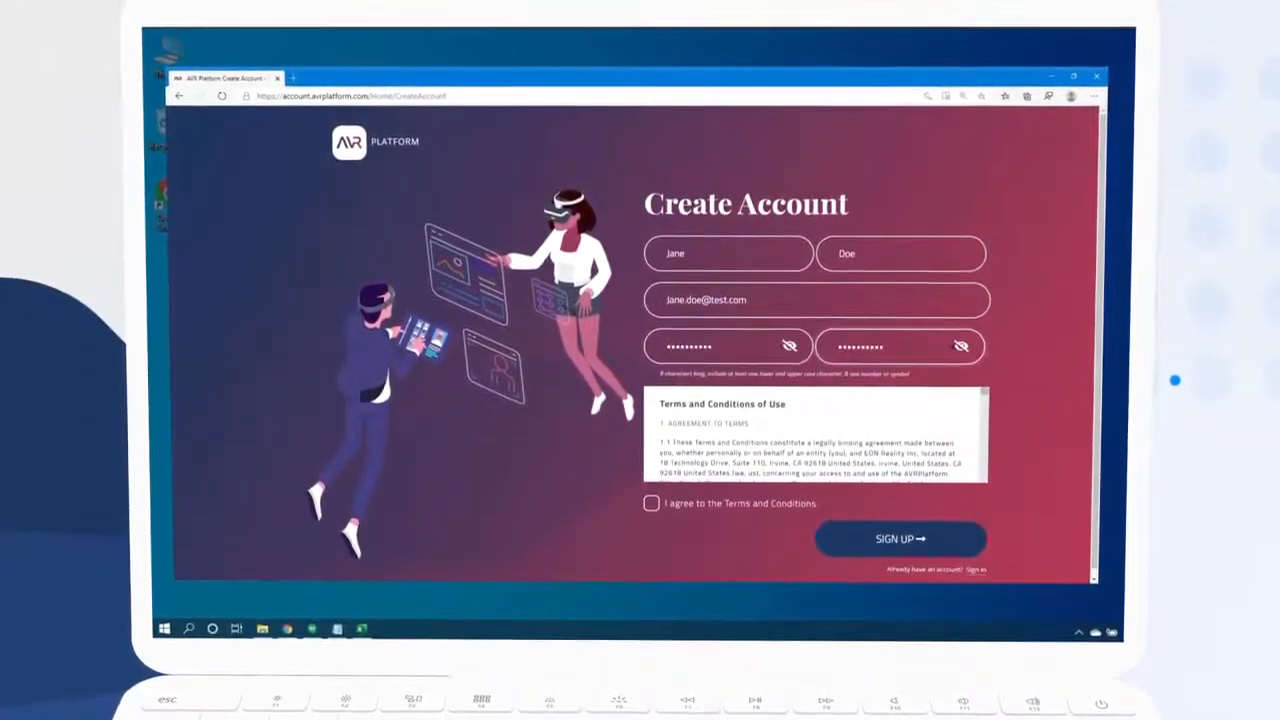
pyautogui.click(651, 503)
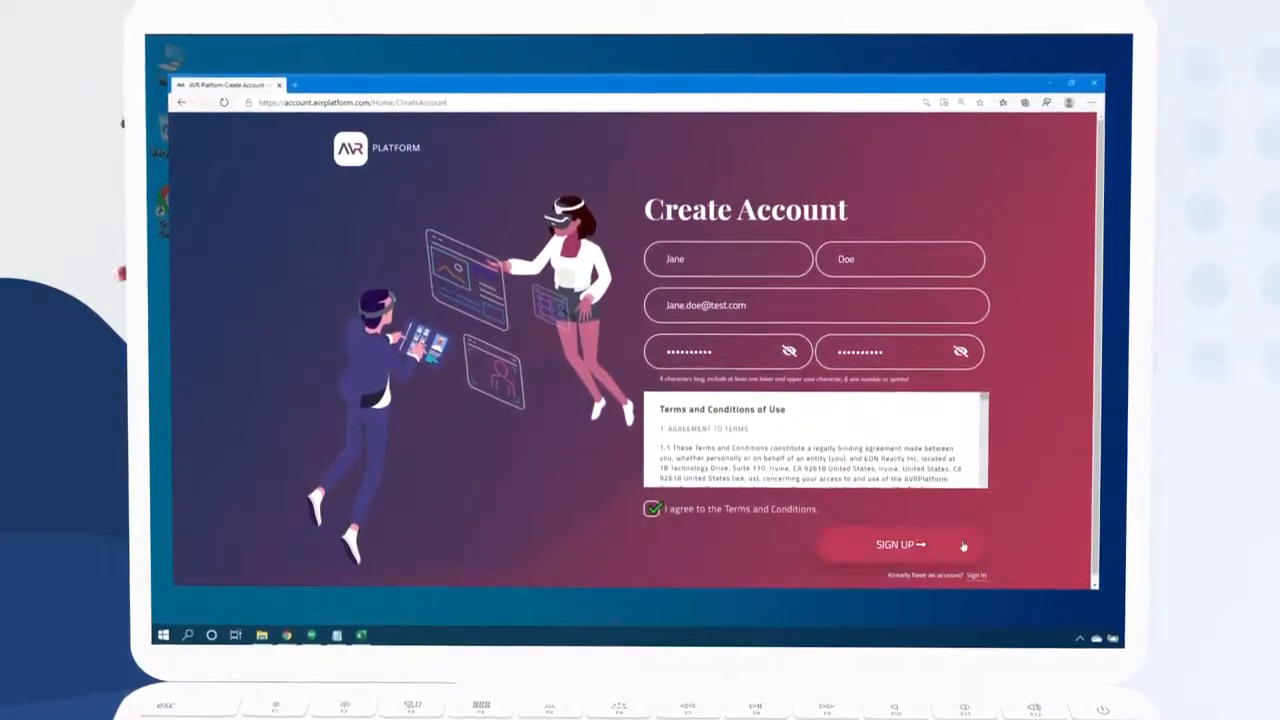
pyautogui.click(900, 544)
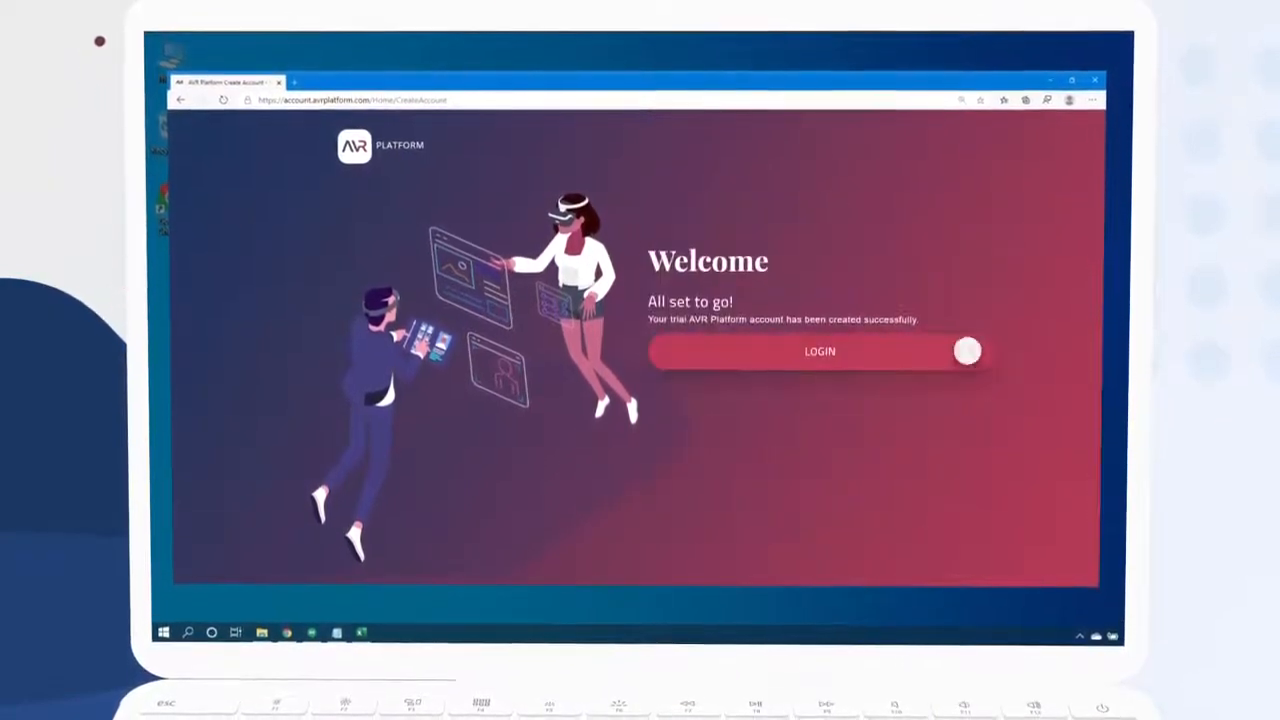
# Log in with the new account's email and password to reach the Library.
pyautogui.click(819, 351)
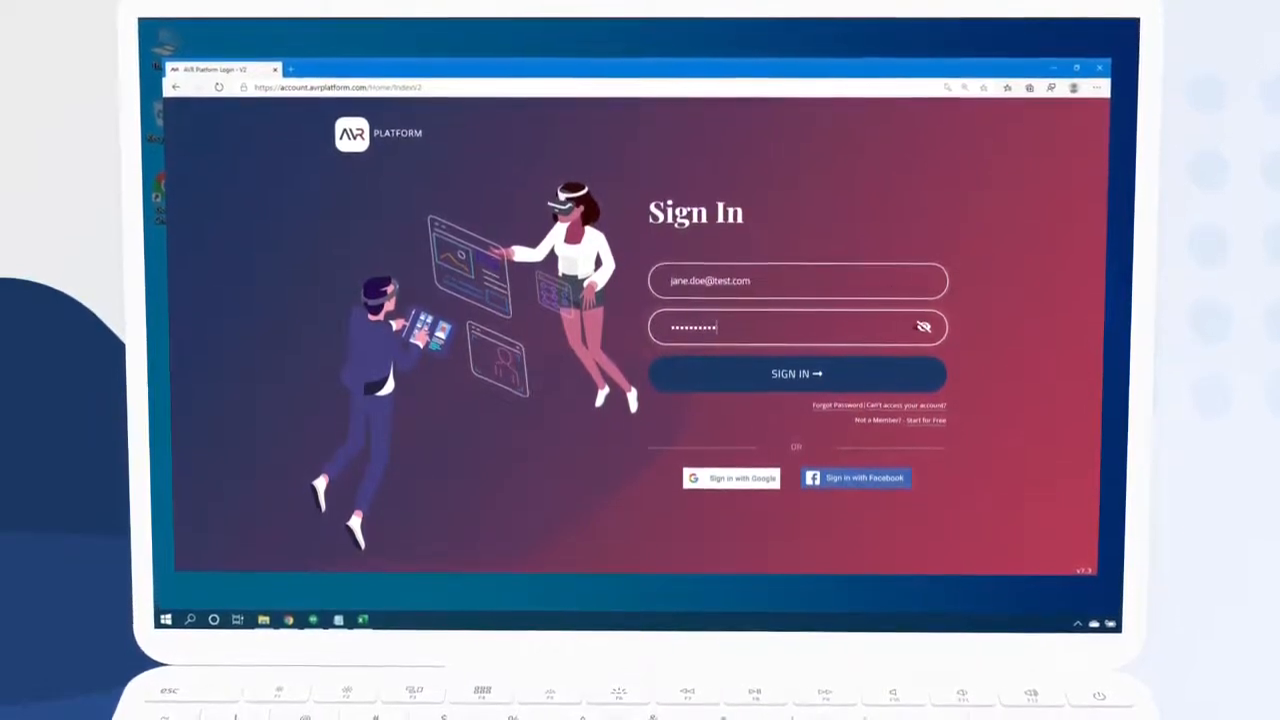
pyautogui.click(797, 373)
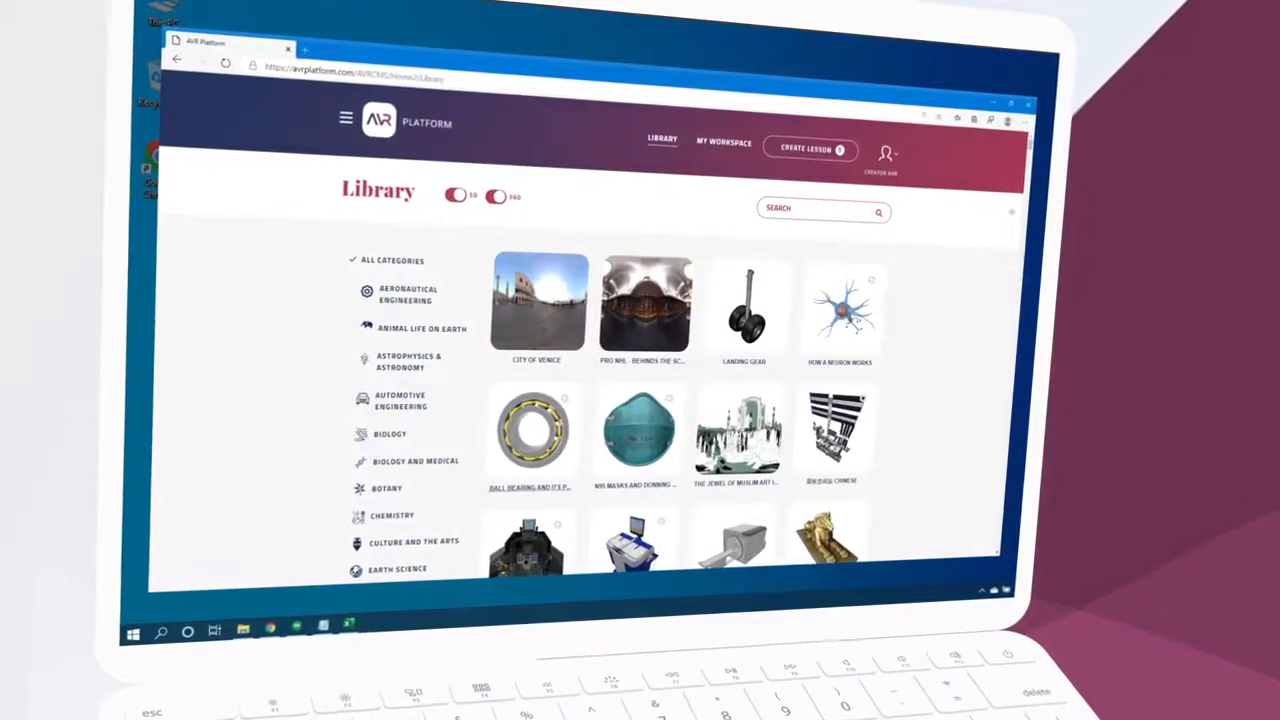
pyautogui.scroll(-3)
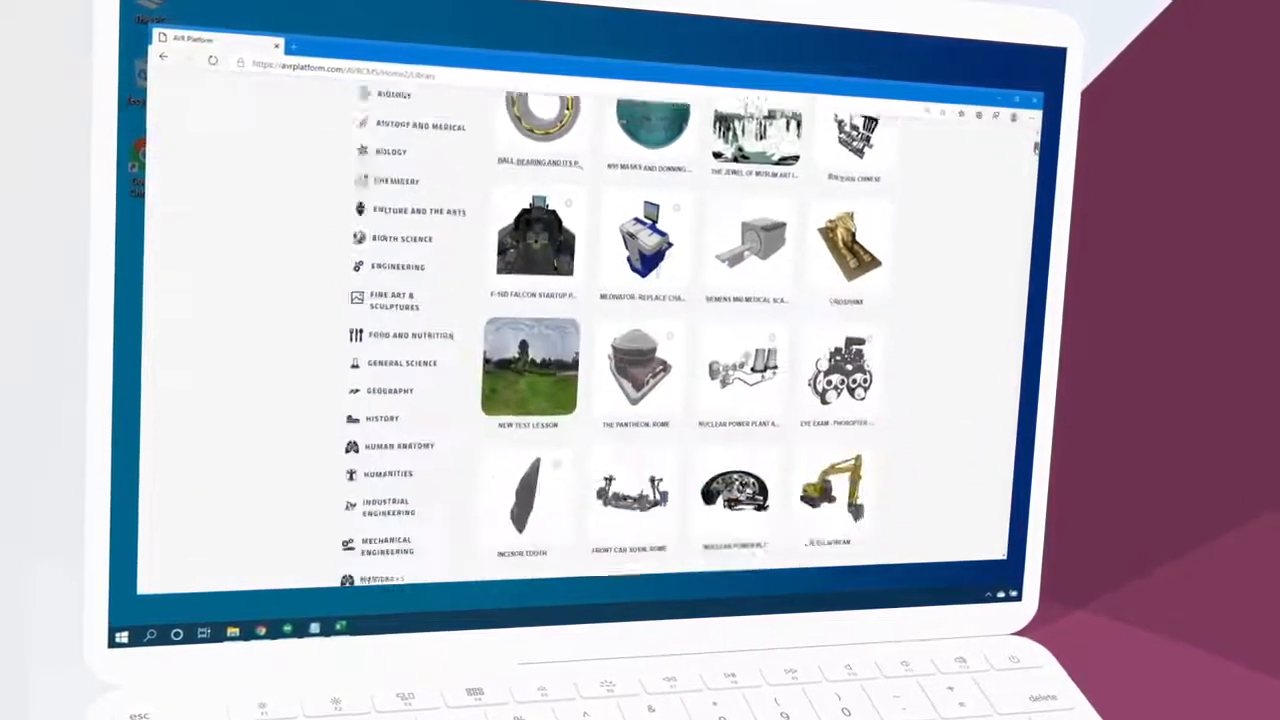
pyautogui.scroll(-3)
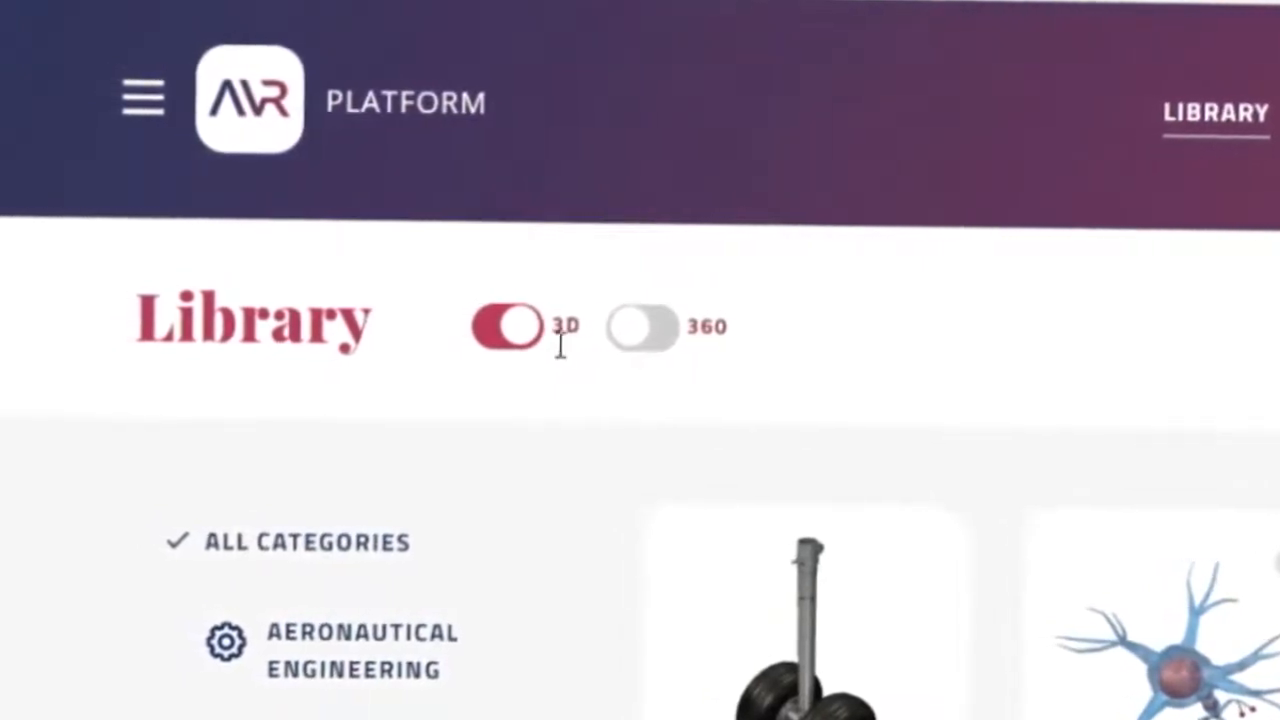
pyautogui.click(645, 325)
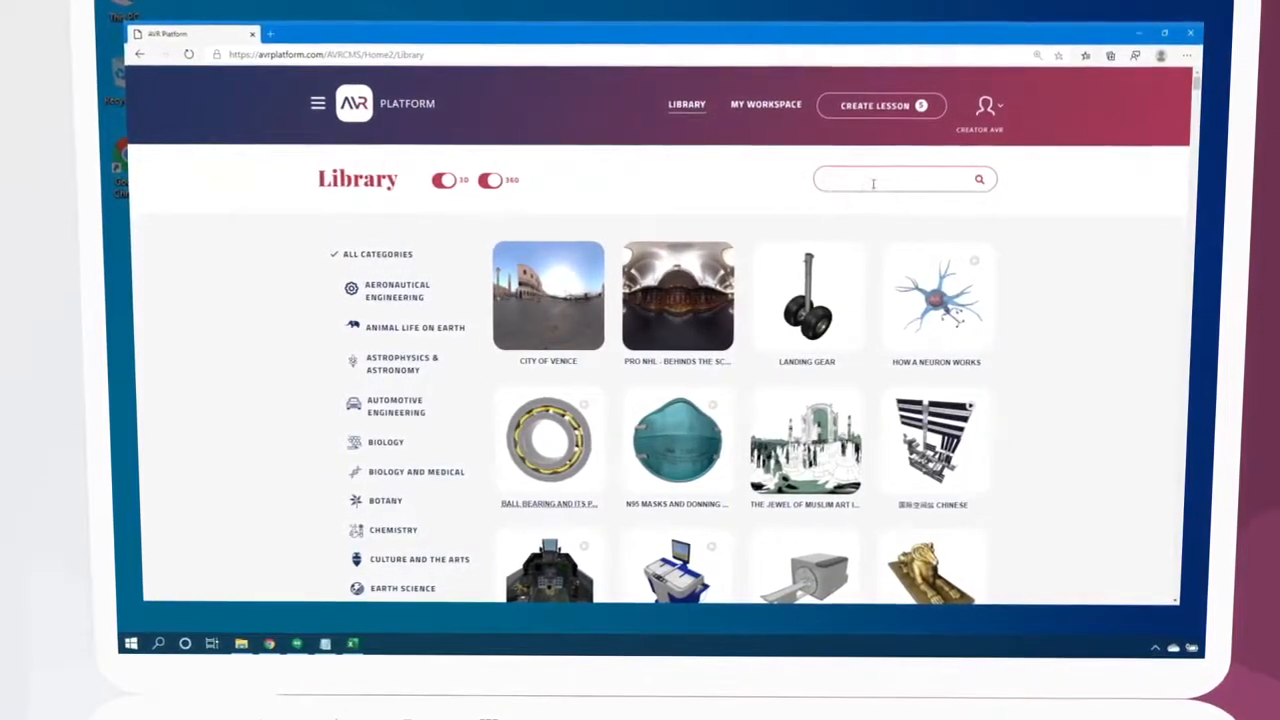
# Search the Library for 'space' and open the Largest Manned Object lesson.
pyautogui.write('s')
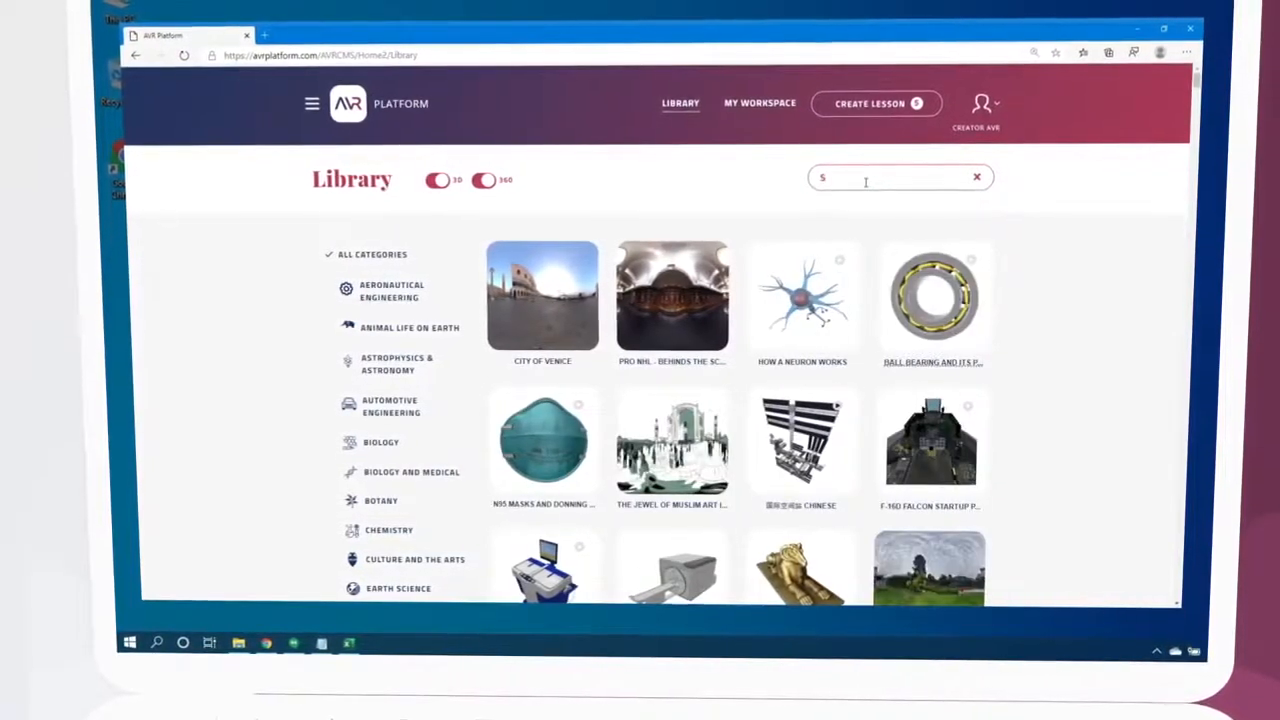
pyautogui.write('pace')
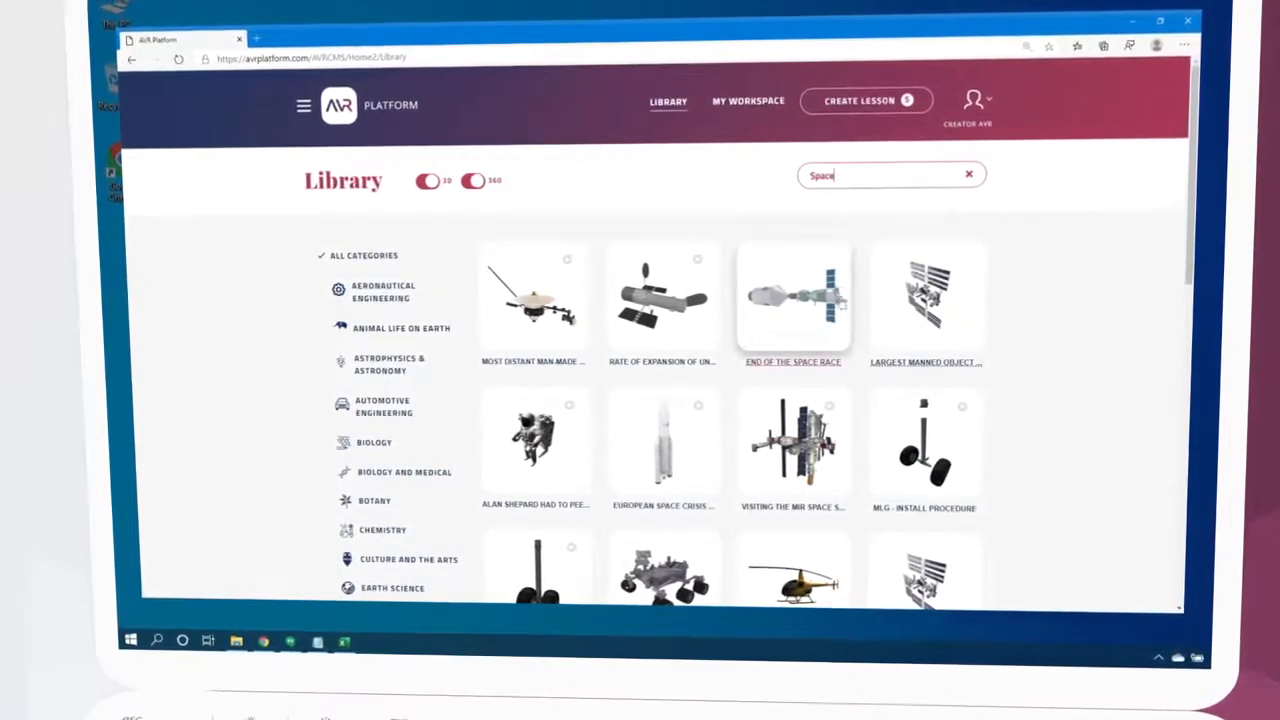
pyautogui.click(925, 295)
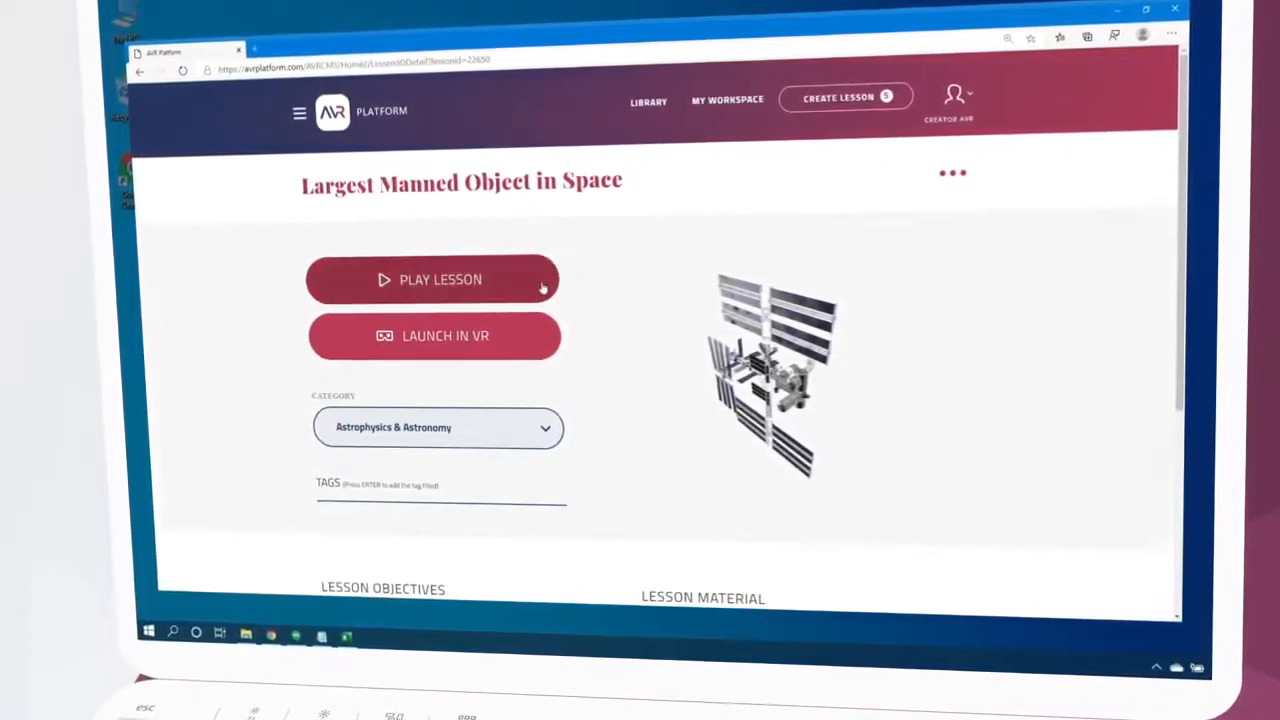
# Play the lesson, allowing the browser to launch it in AVR Desktop.
pyautogui.click(432, 279)
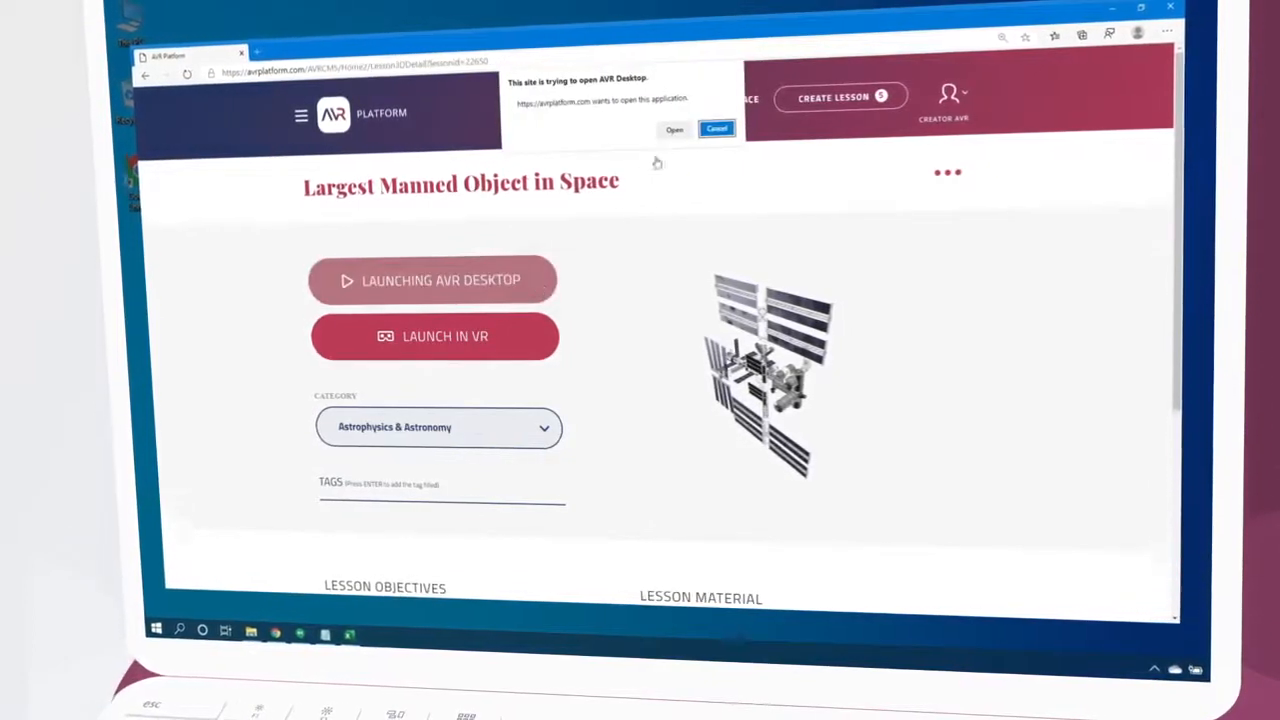
pyautogui.click(716, 128)
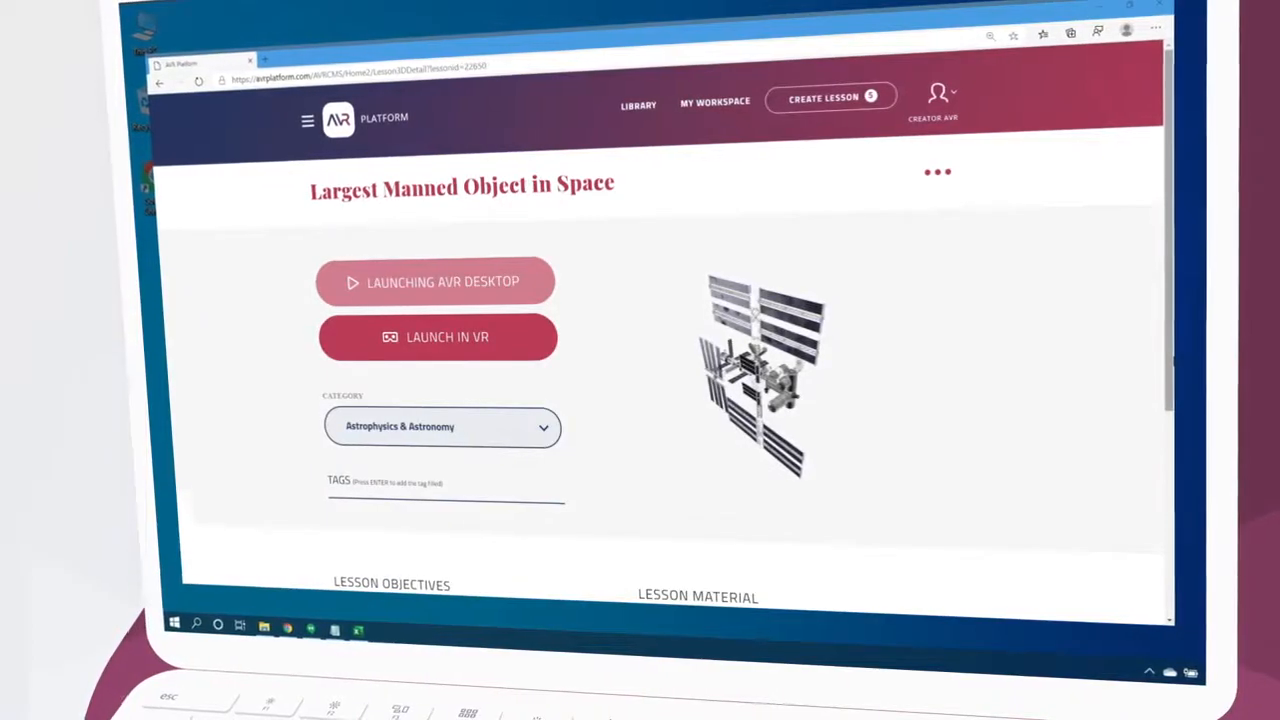
pyautogui.click(438, 282)
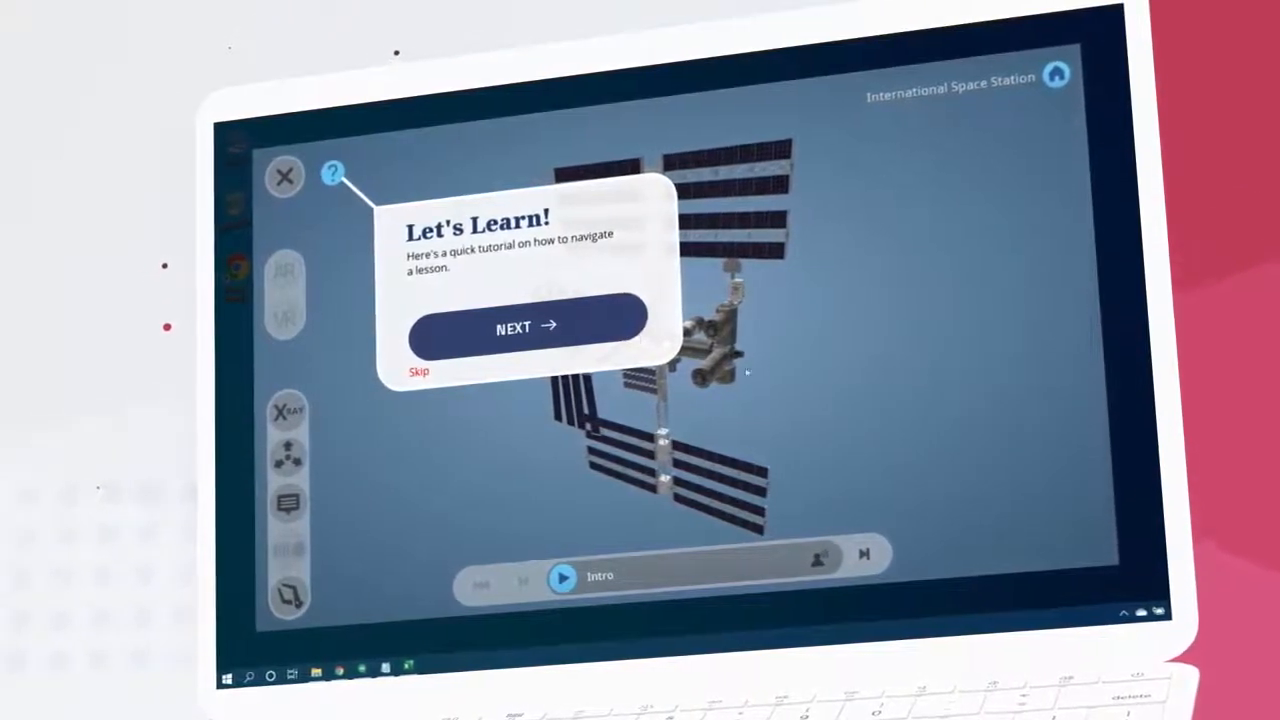
# Skip through the navigation tutorial and return home to the whole space station model.
pyautogui.click(525, 328)
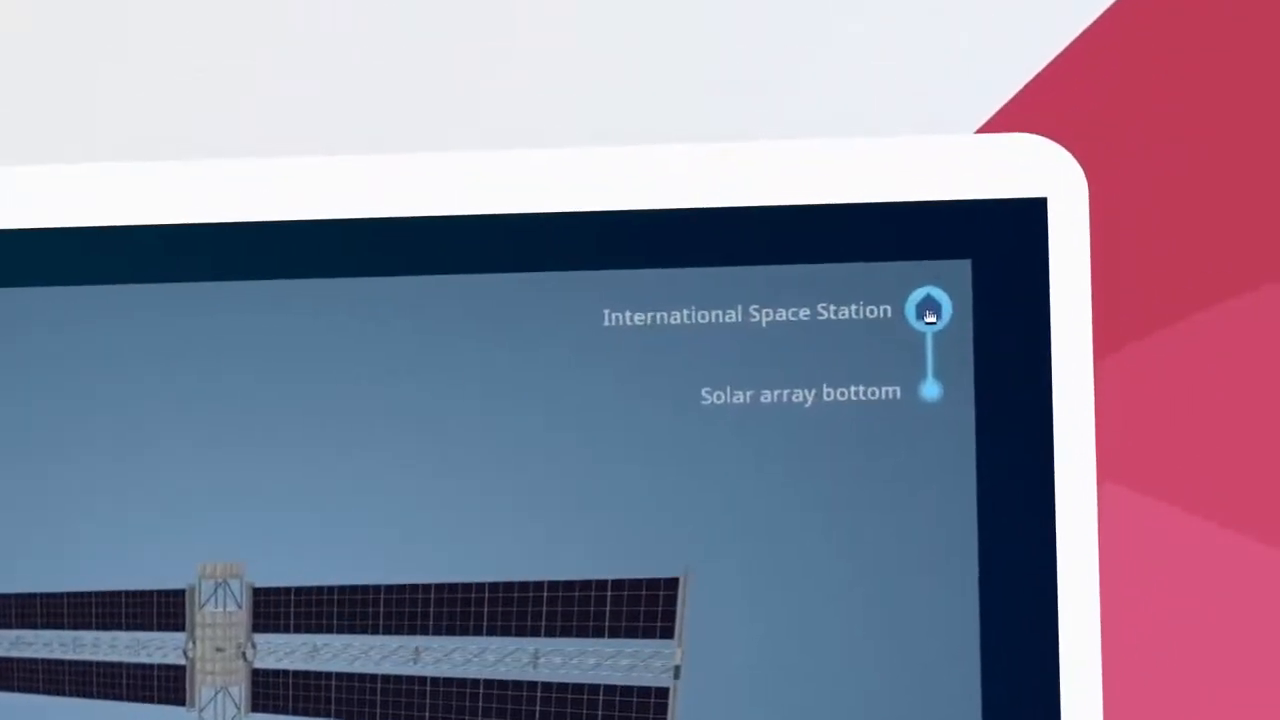
pyautogui.click(927, 311)
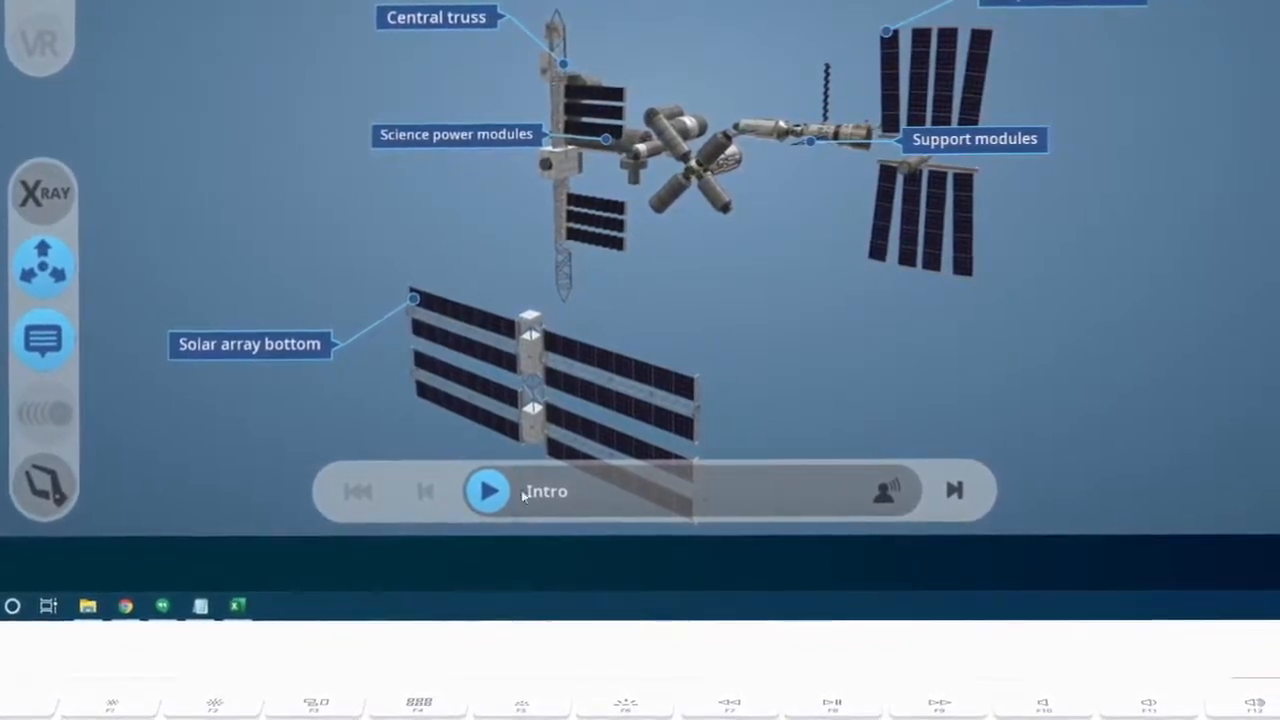
# Play the Intro narration and advance the lesson to the Quiz step.
pyautogui.click(487, 491)
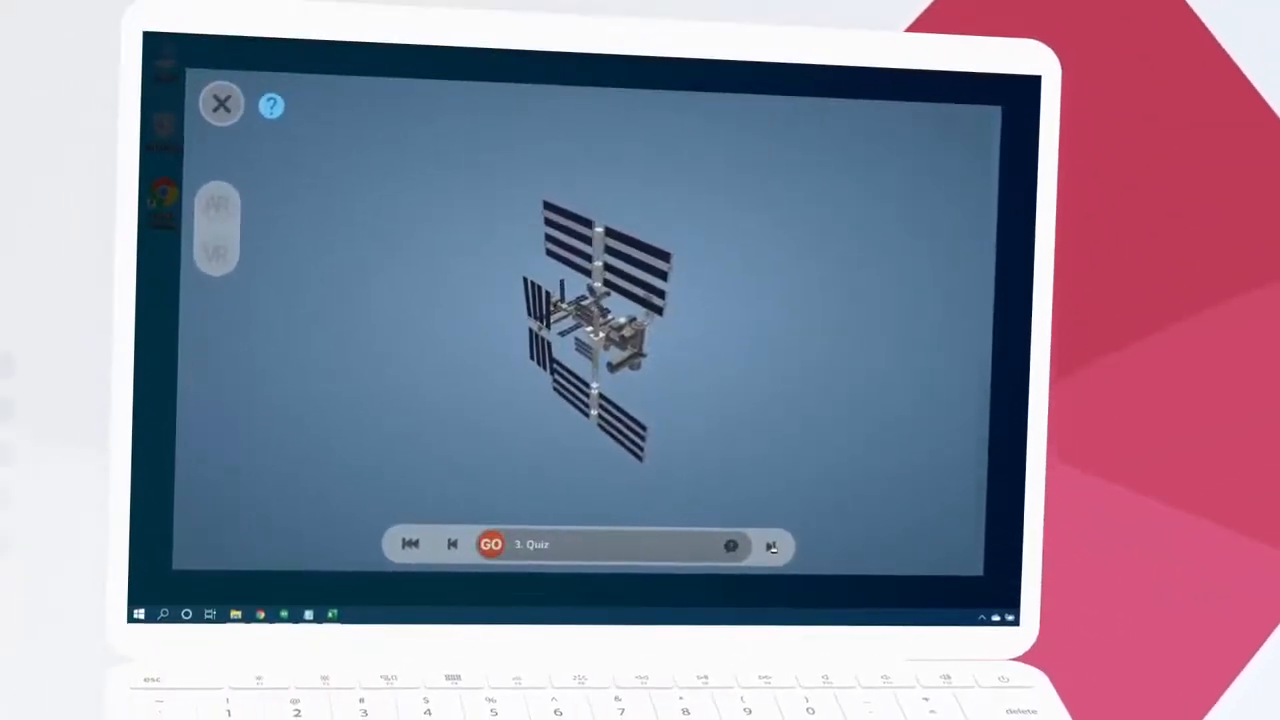
pyautogui.click(490, 544)
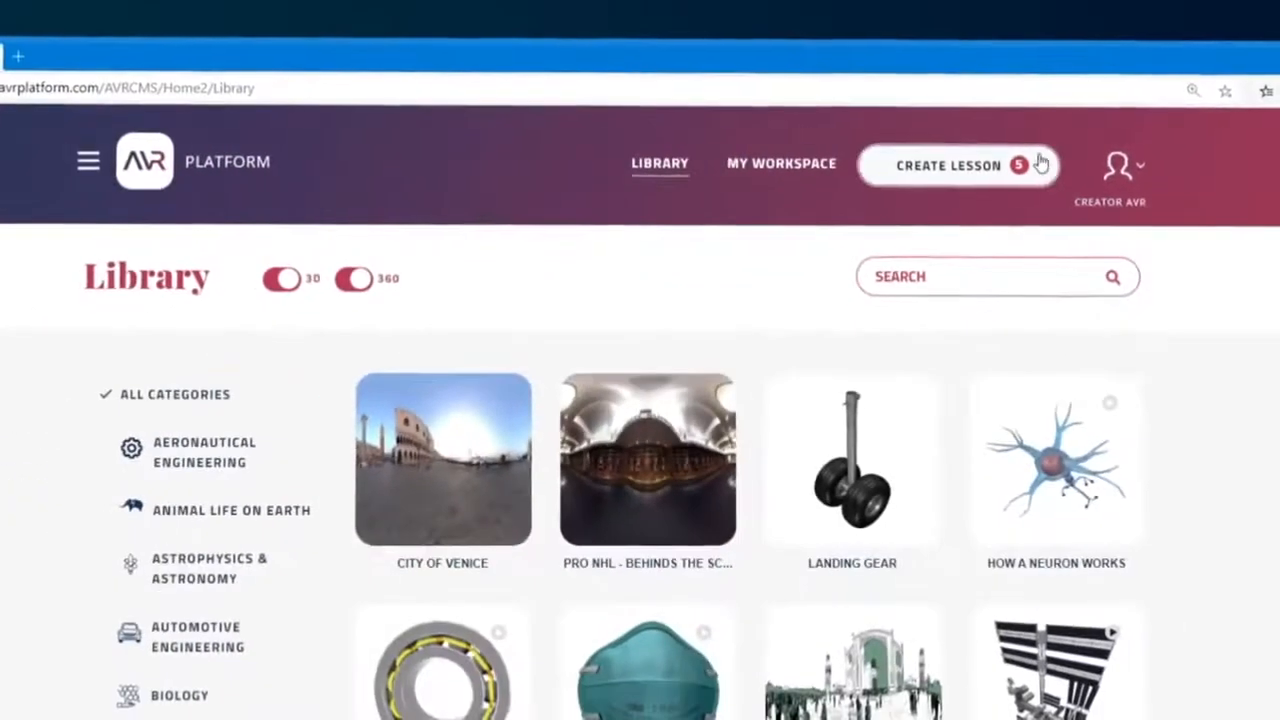
# Start a new lesson and choose the 3D Lesson type.
pyautogui.click(946, 165)
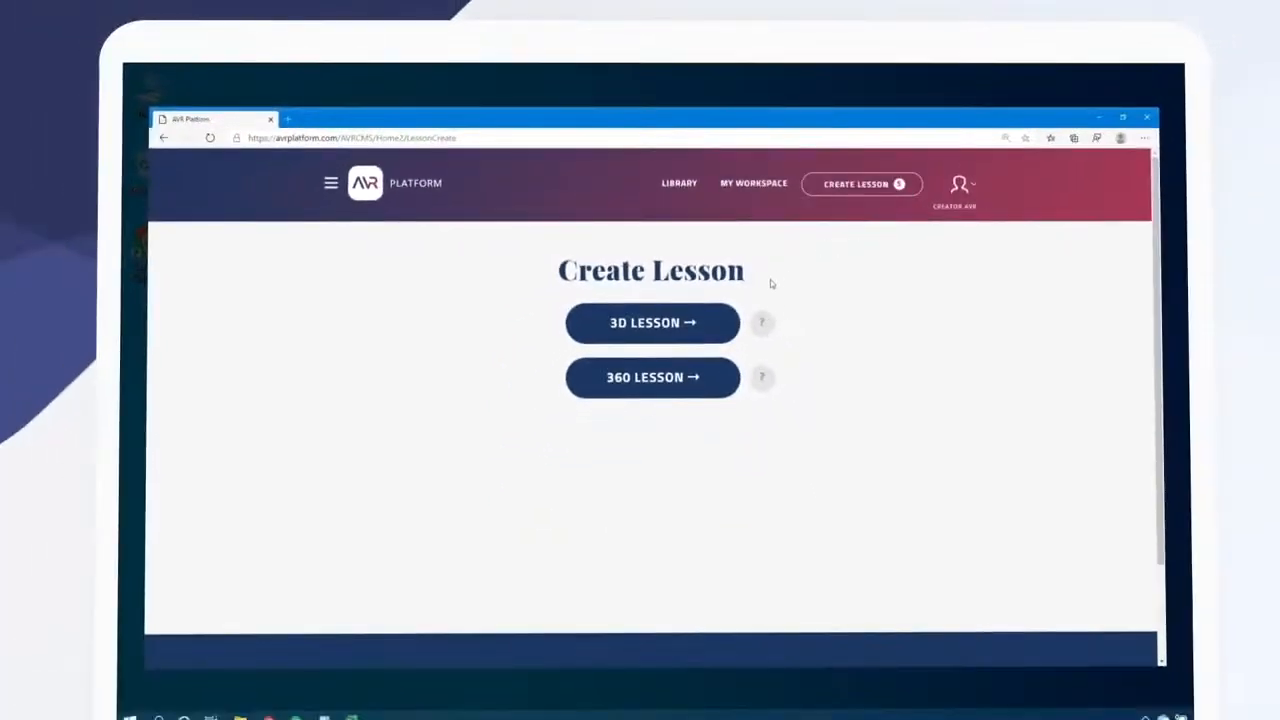
pyautogui.click(652, 322)
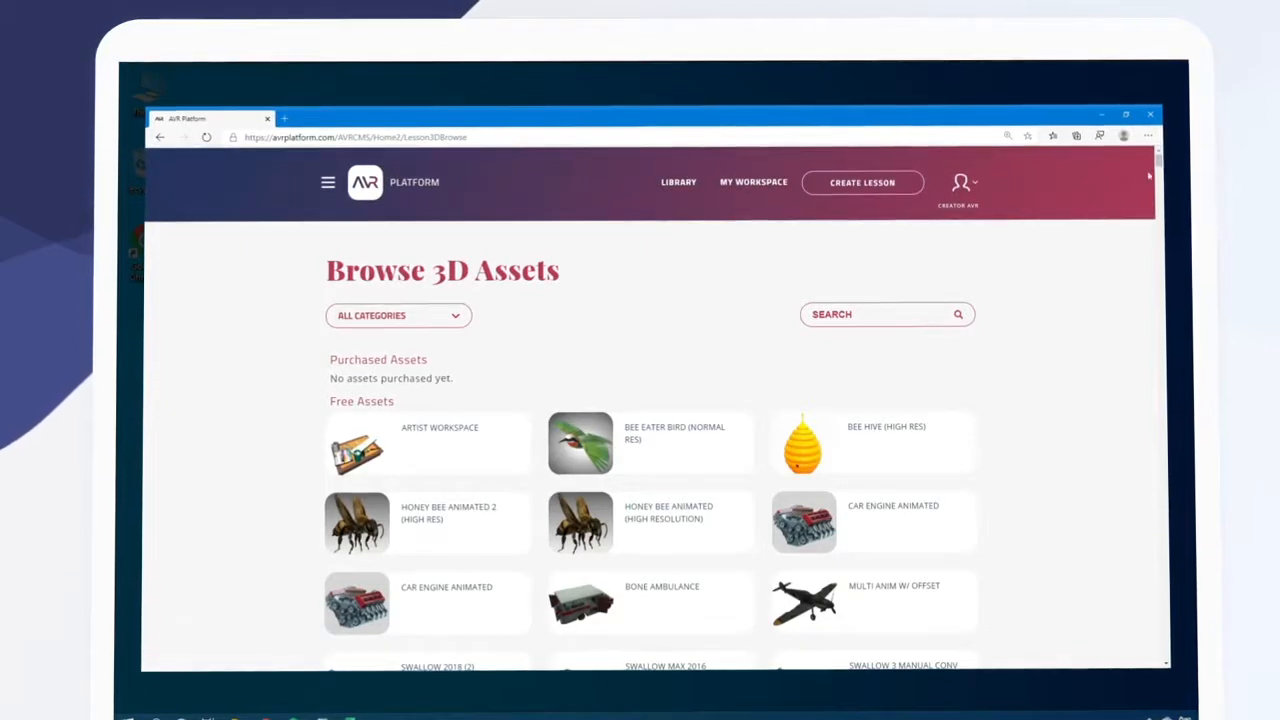
# Choose the Voyager 1 model from the Space Exploration asset category for the new lesson.
pyautogui.scroll(-3)
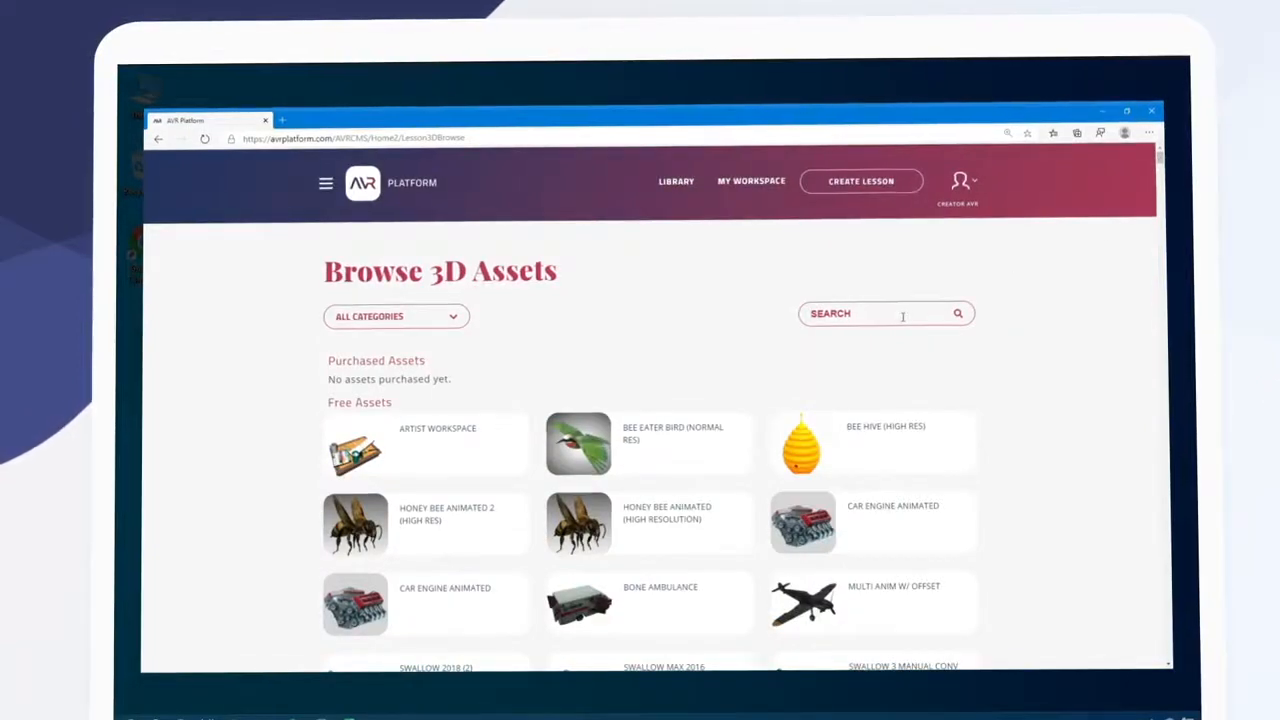
pyautogui.moveTo(465, 326)
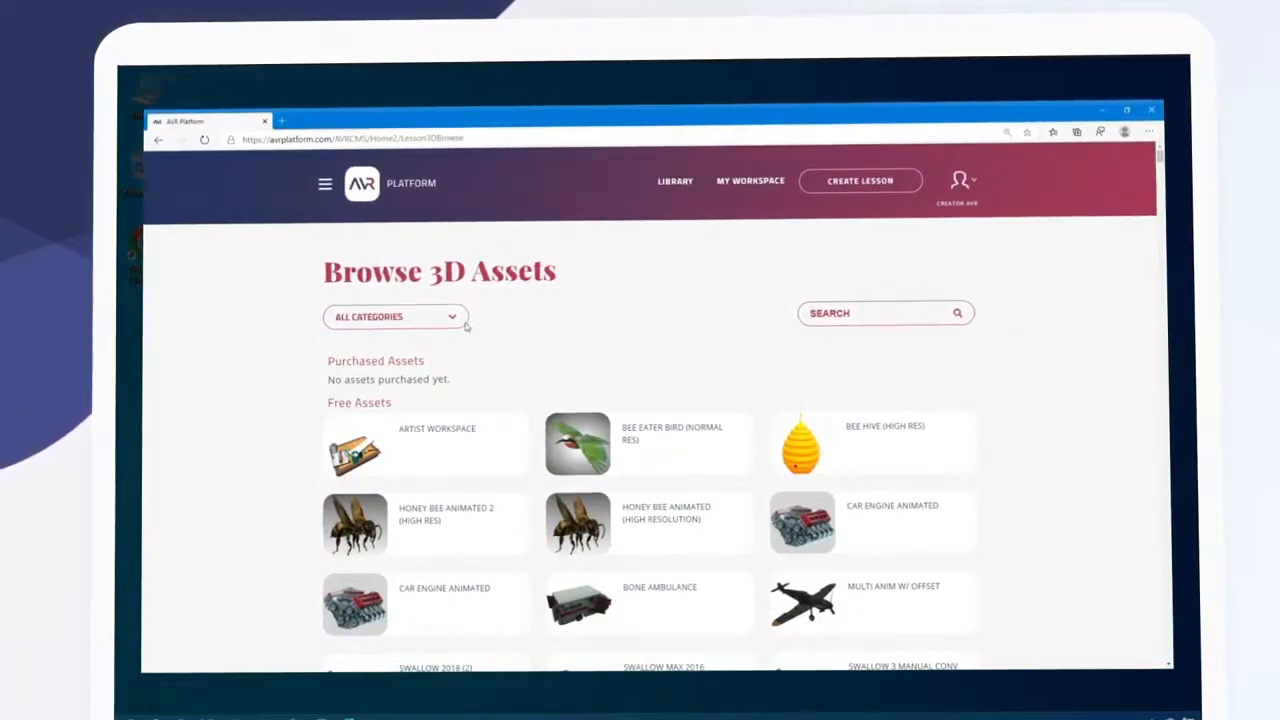
pyautogui.click(394, 316)
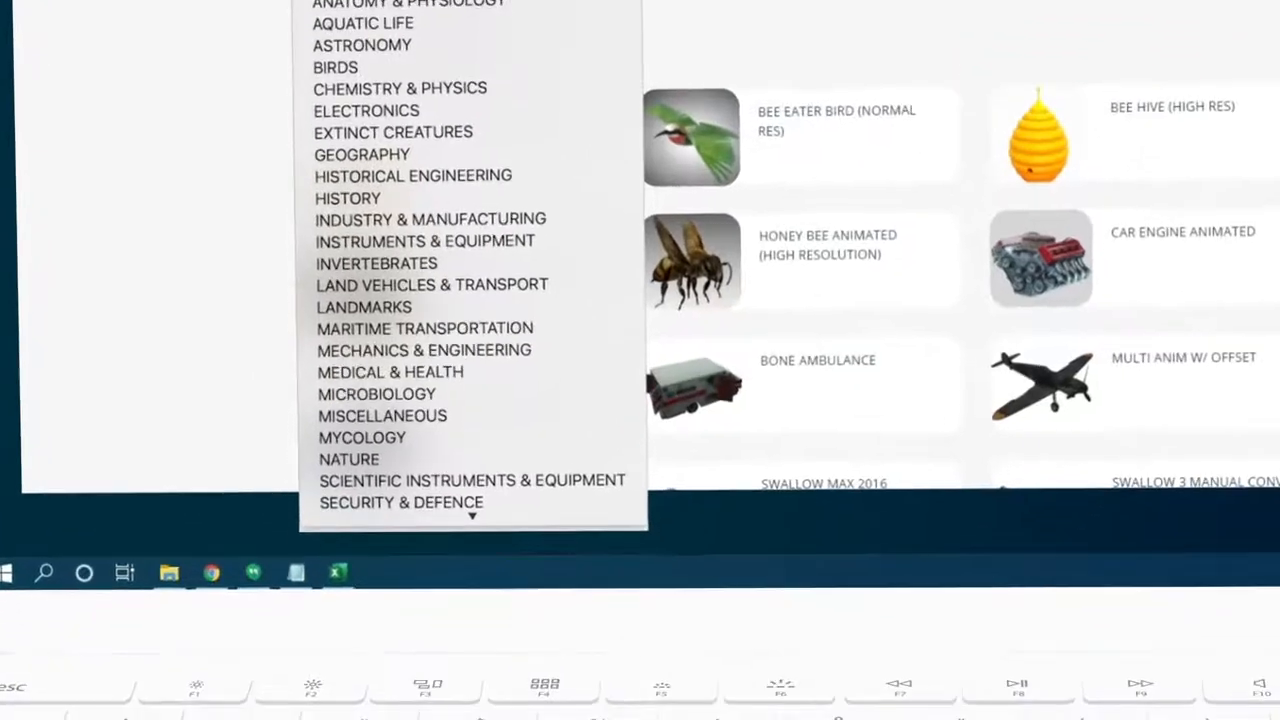
pyautogui.scroll(-3)
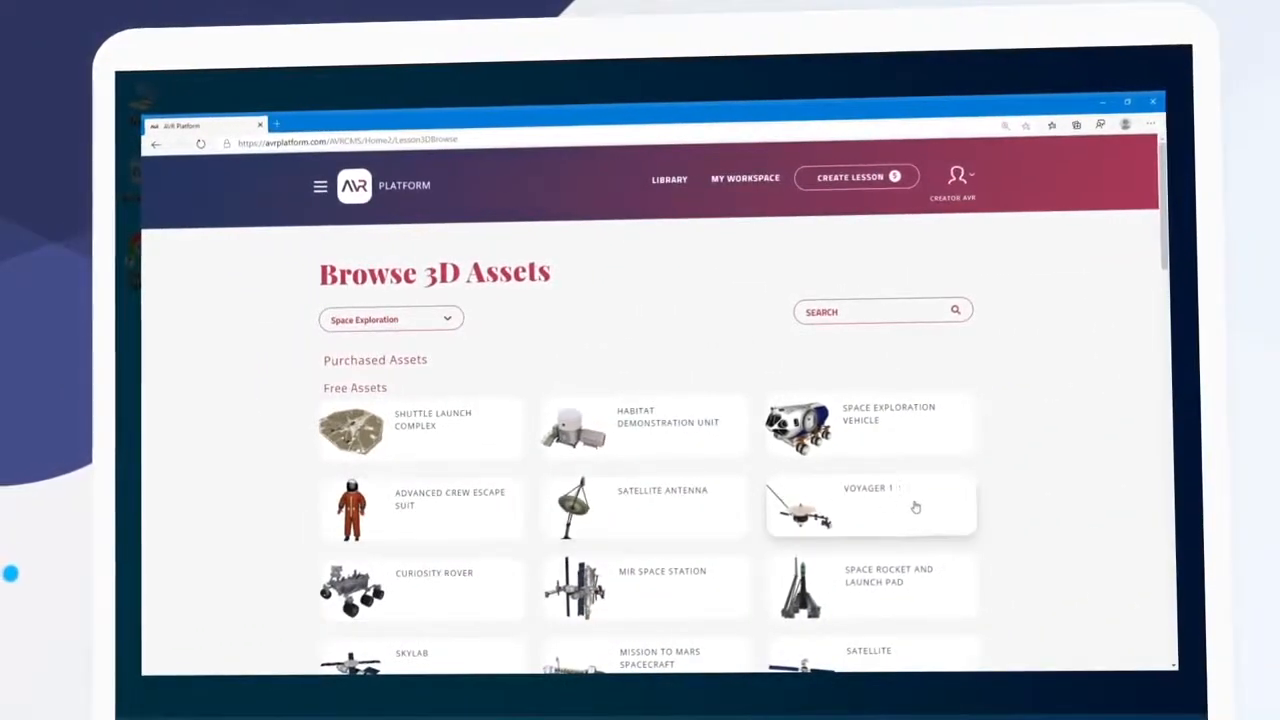
pyautogui.click(870, 505)
pyautogui.write('Voyager Spacecraft')
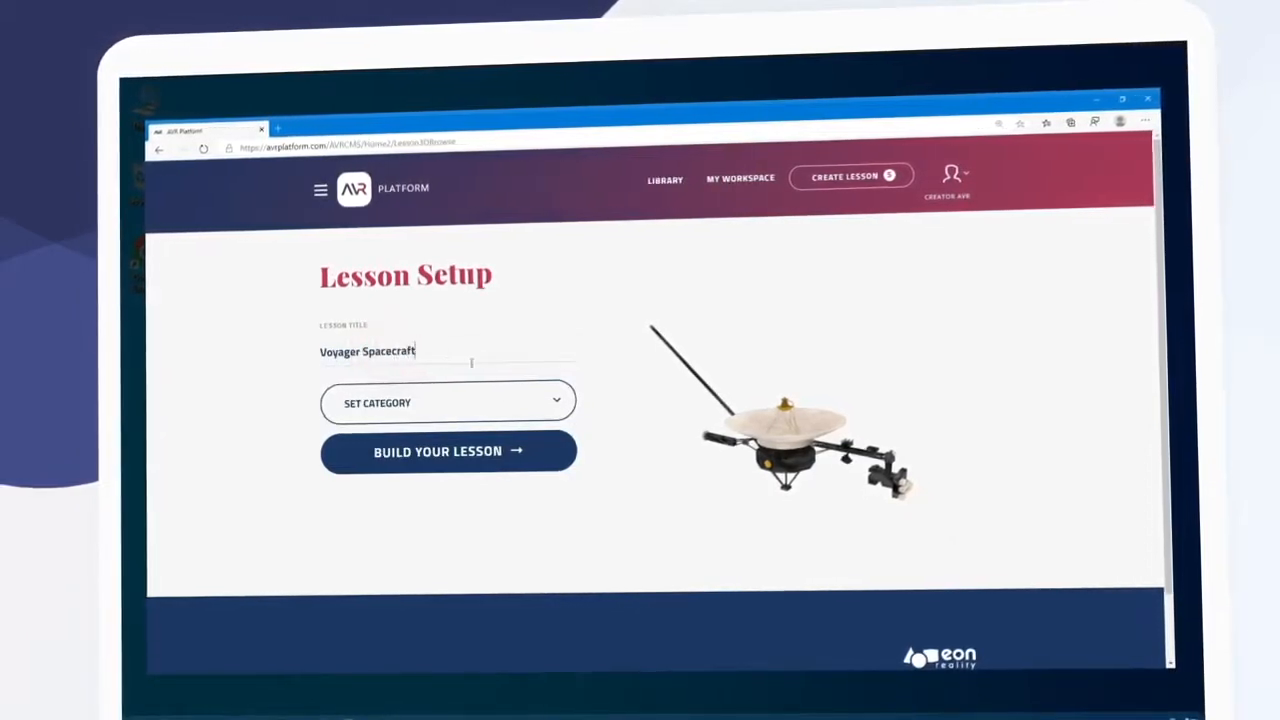
# Set the category to Aeronautical Engineering and build the lesson, launching it in AVR Desktop.
pyautogui.click(448, 403)
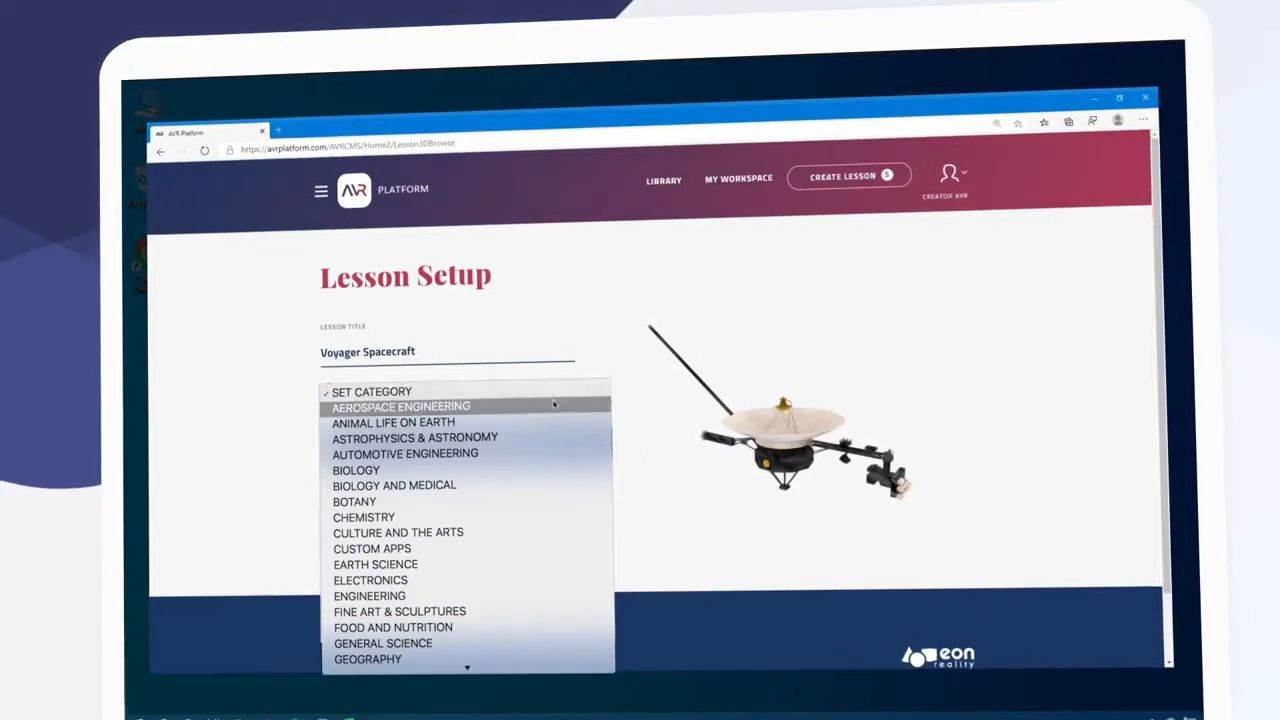
pyautogui.click(400, 407)
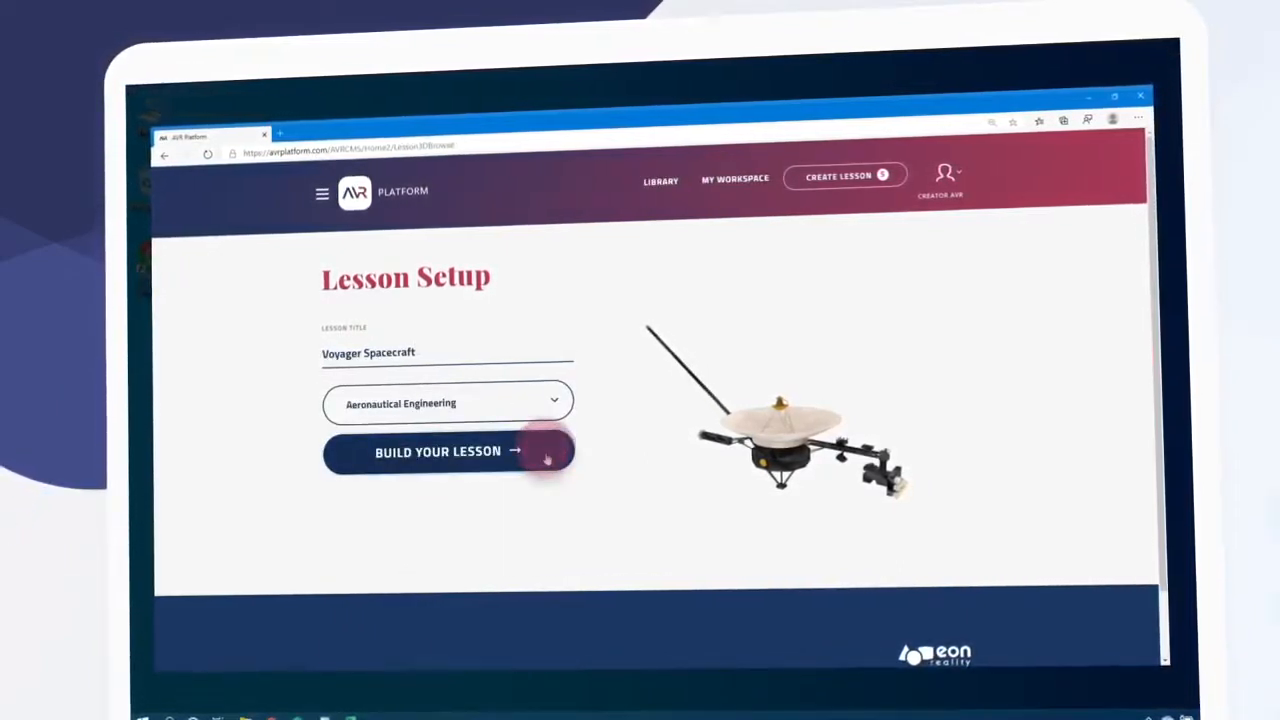
pyautogui.click(447, 451)
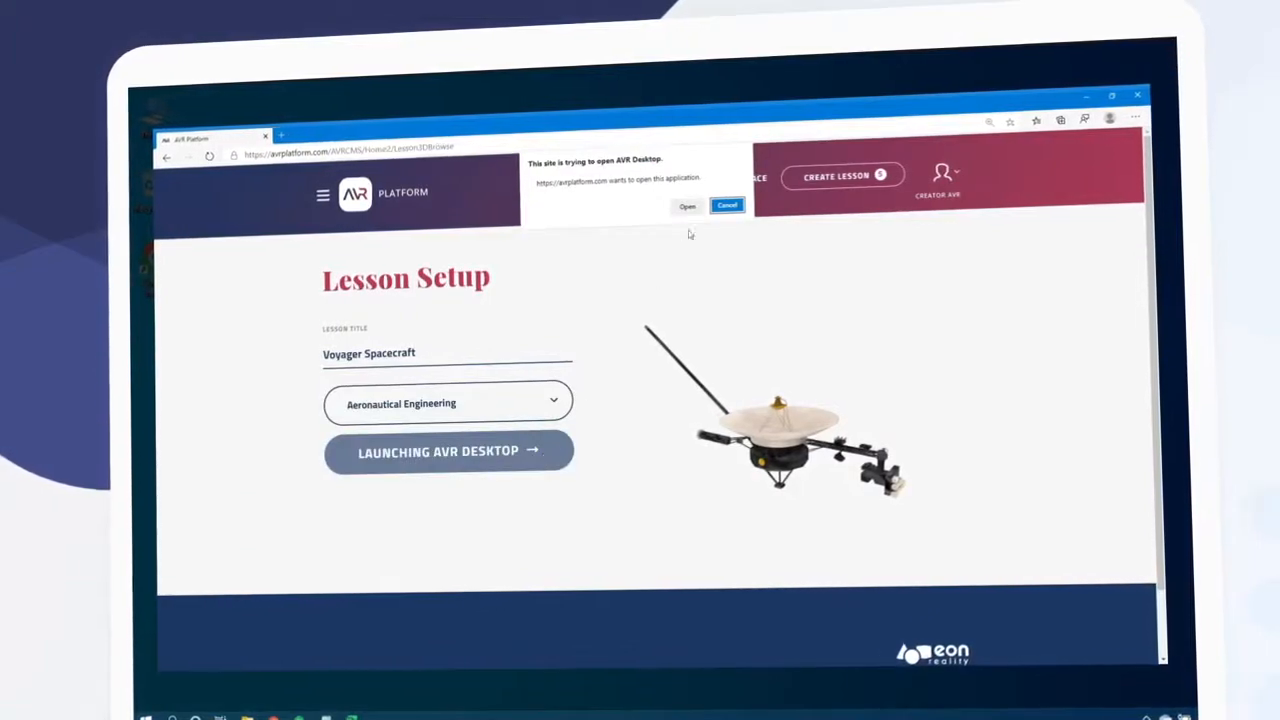
pyautogui.click(687, 206)
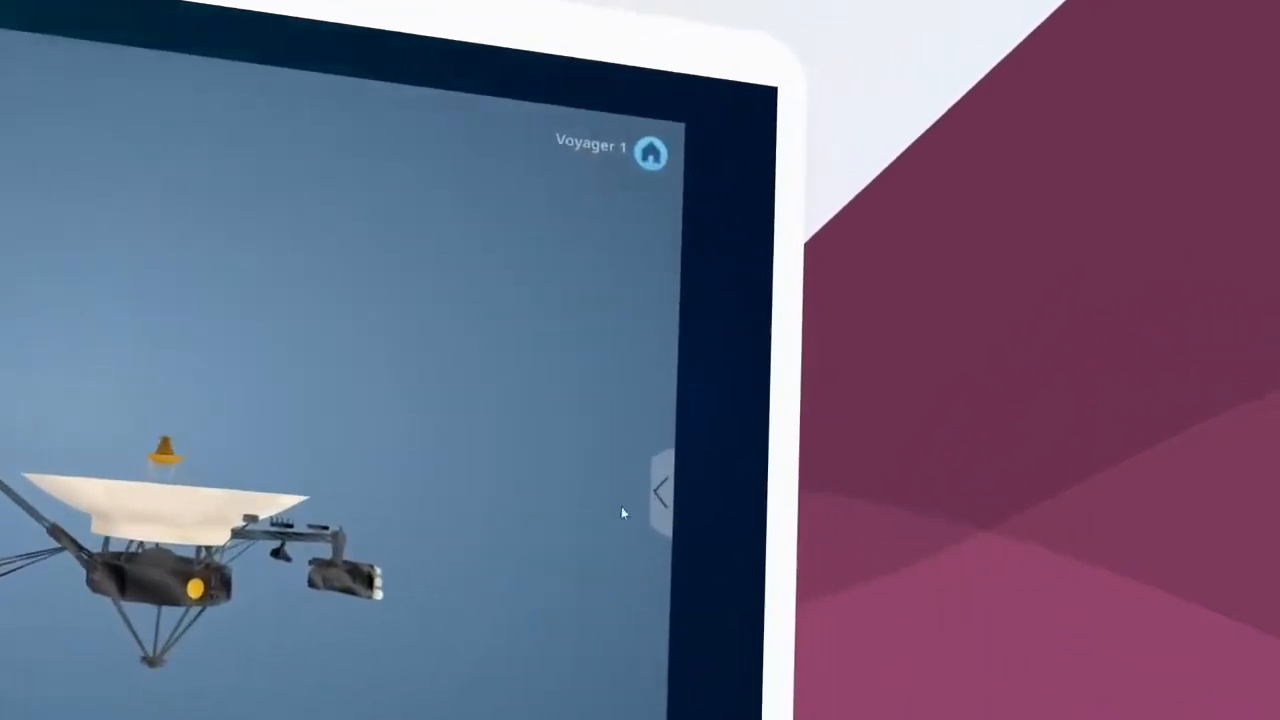
# Expand the steps panel and choose narration for the Intro step.
pyautogui.click(662, 493)
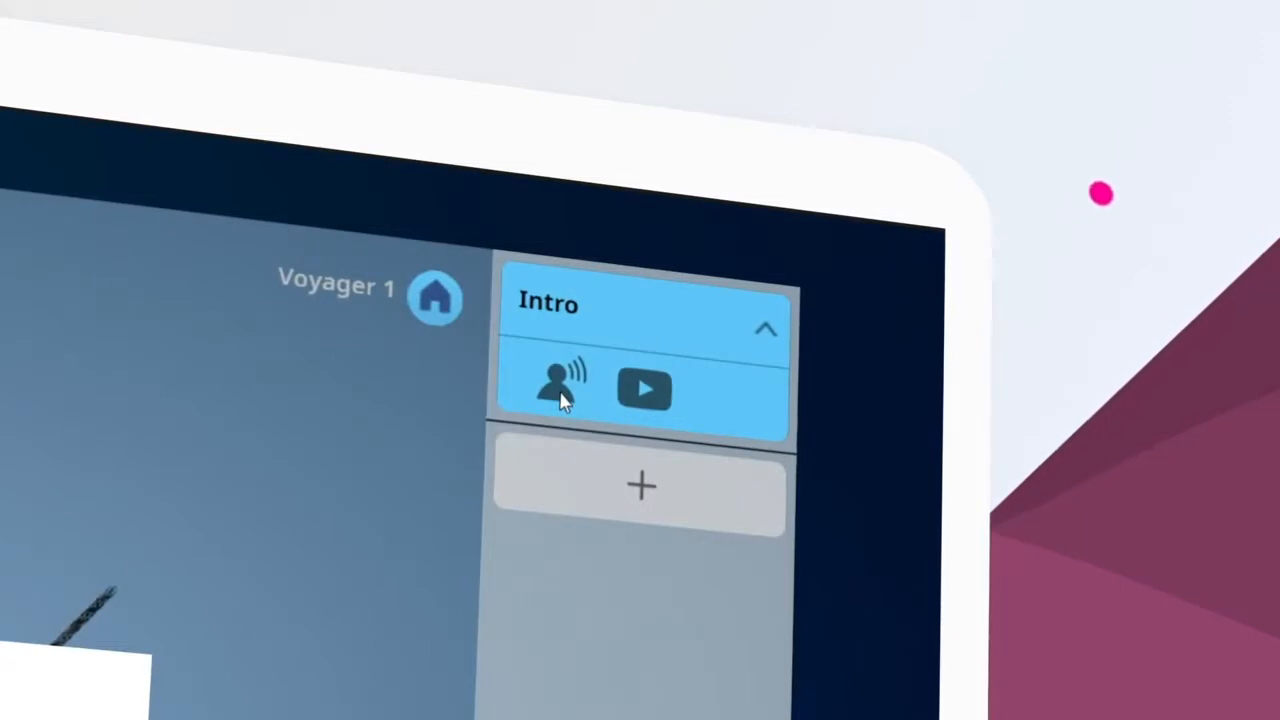
pyautogui.click(555, 388)
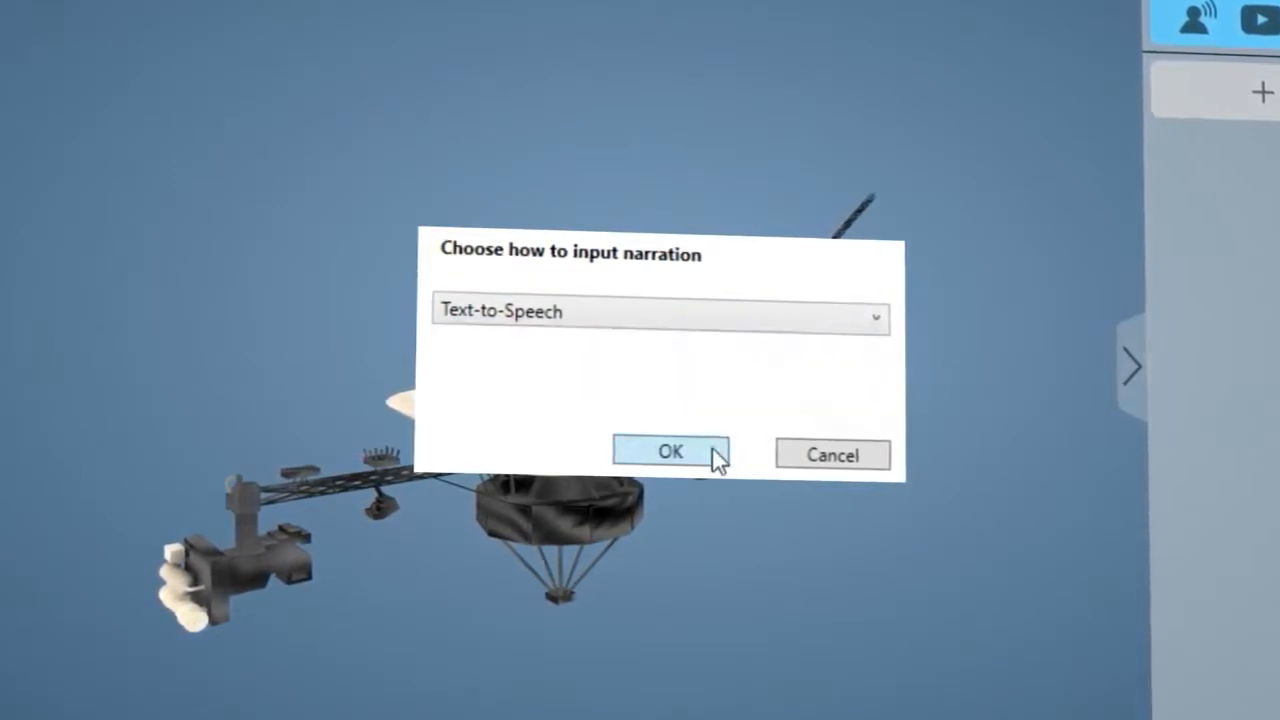
# Synthesize a Text-to-Speech narration about Voyager 1's launch and mission and preview it.
pyautogui.click(669, 452)
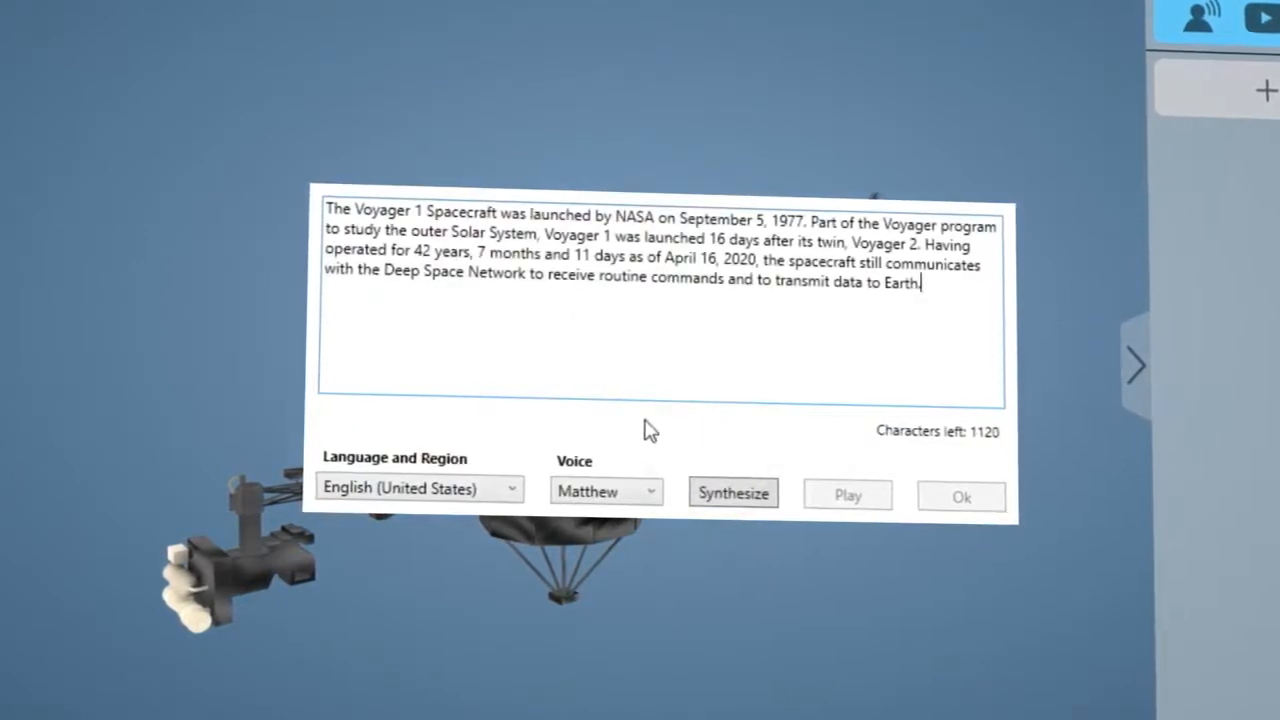
pyautogui.click(733, 493)
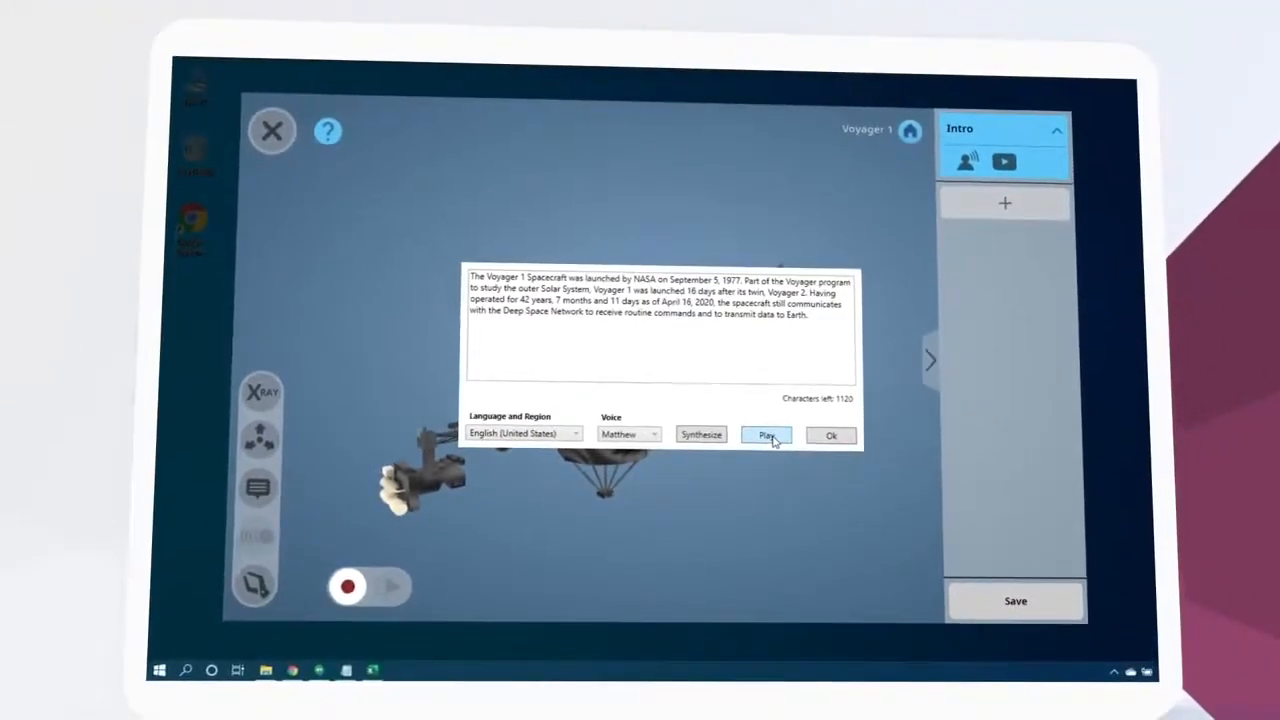
pyautogui.click(831, 434)
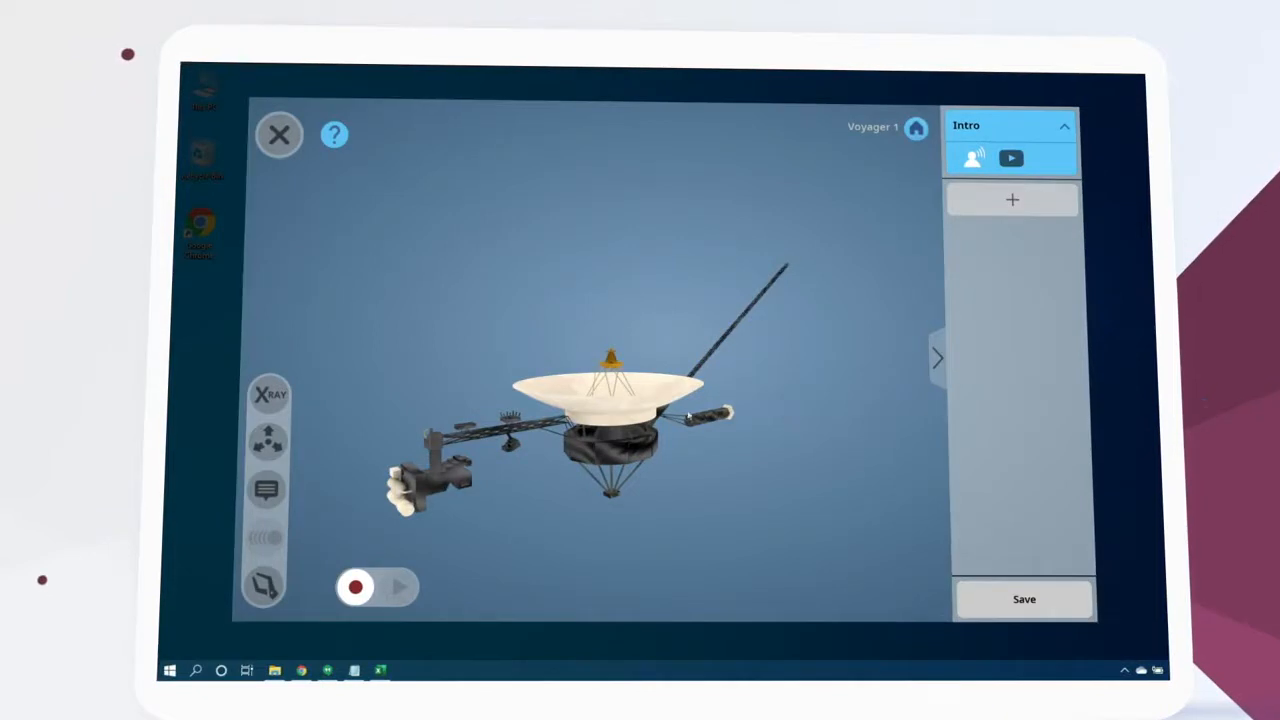
# Add a TV Zoom step with text-to-speech narration about its high-resolution narrow-angle camera.
pyautogui.click(268, 489)
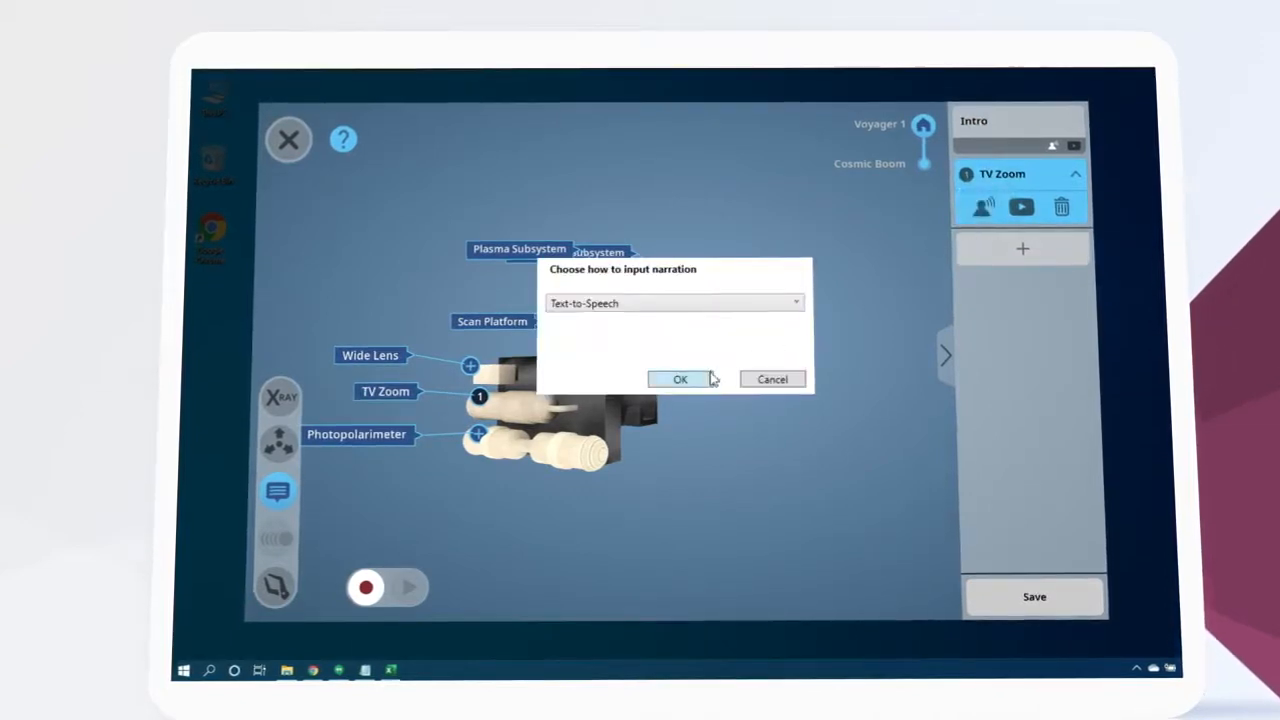
pyautogui.click(680, 379)
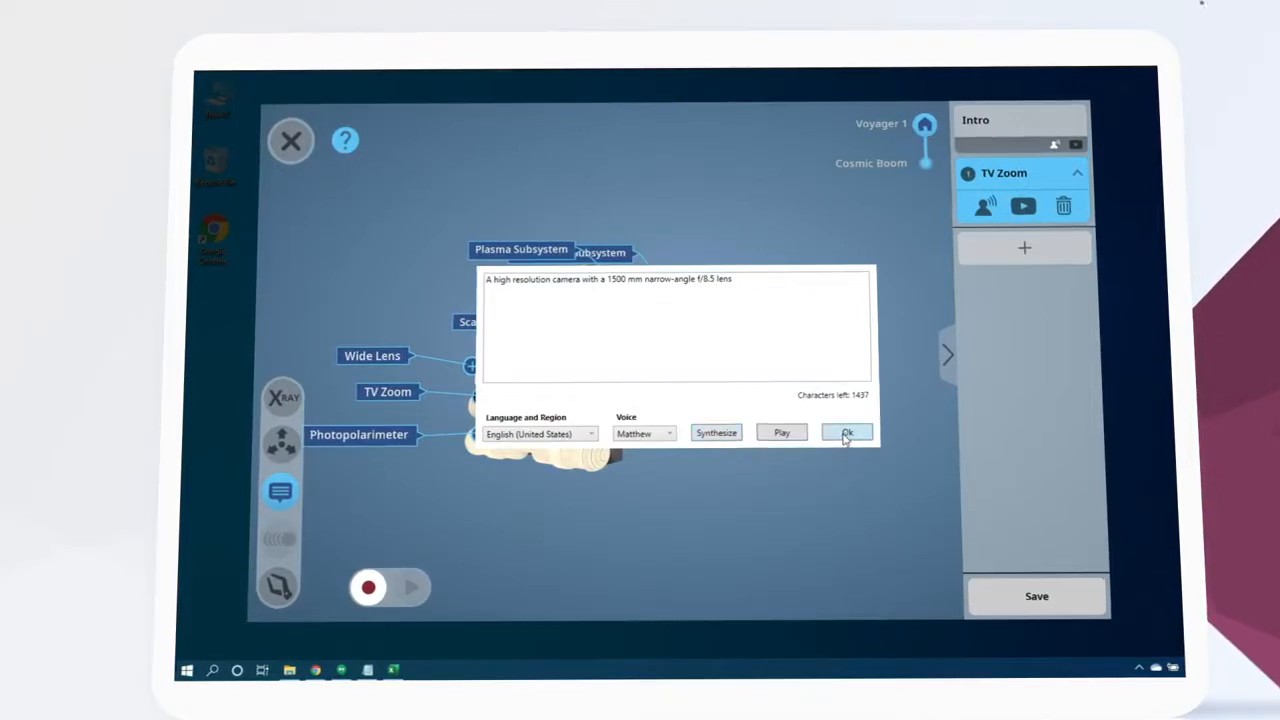
pyautogui.click(847, 432)
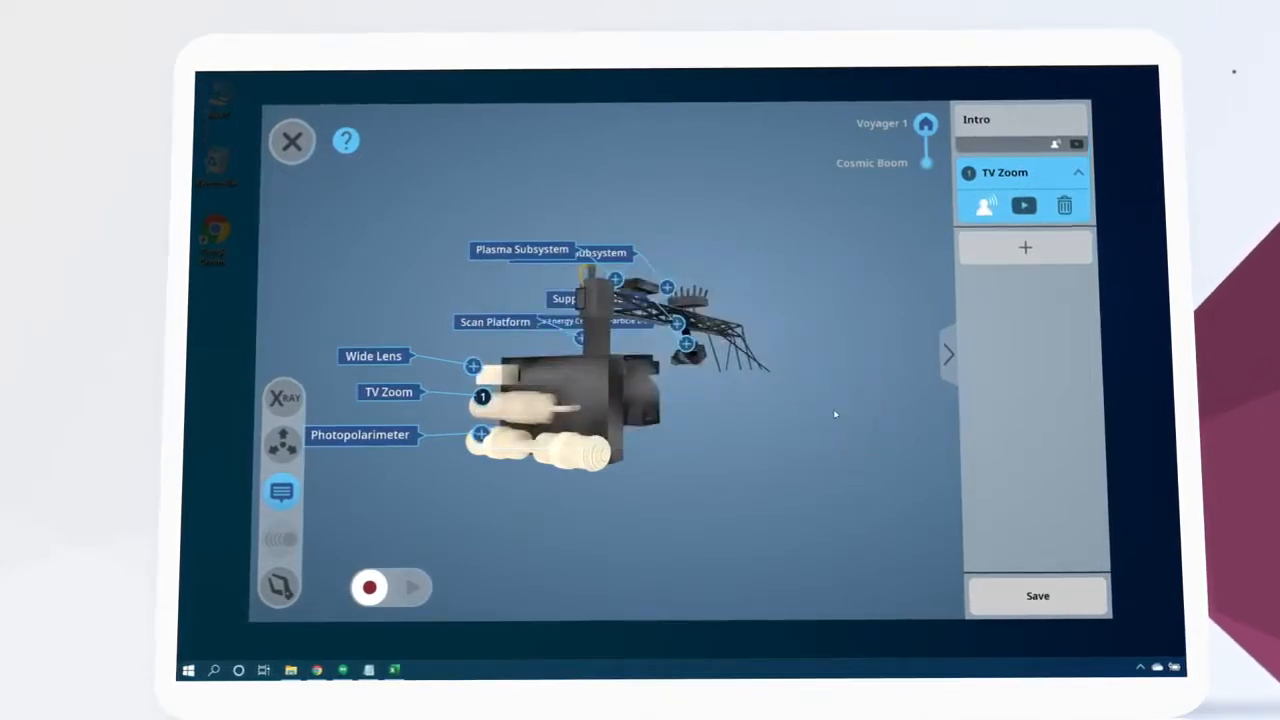
# Attach a YouTube video link to the TV Zoom step.
pyautogui.click(1023, 205)
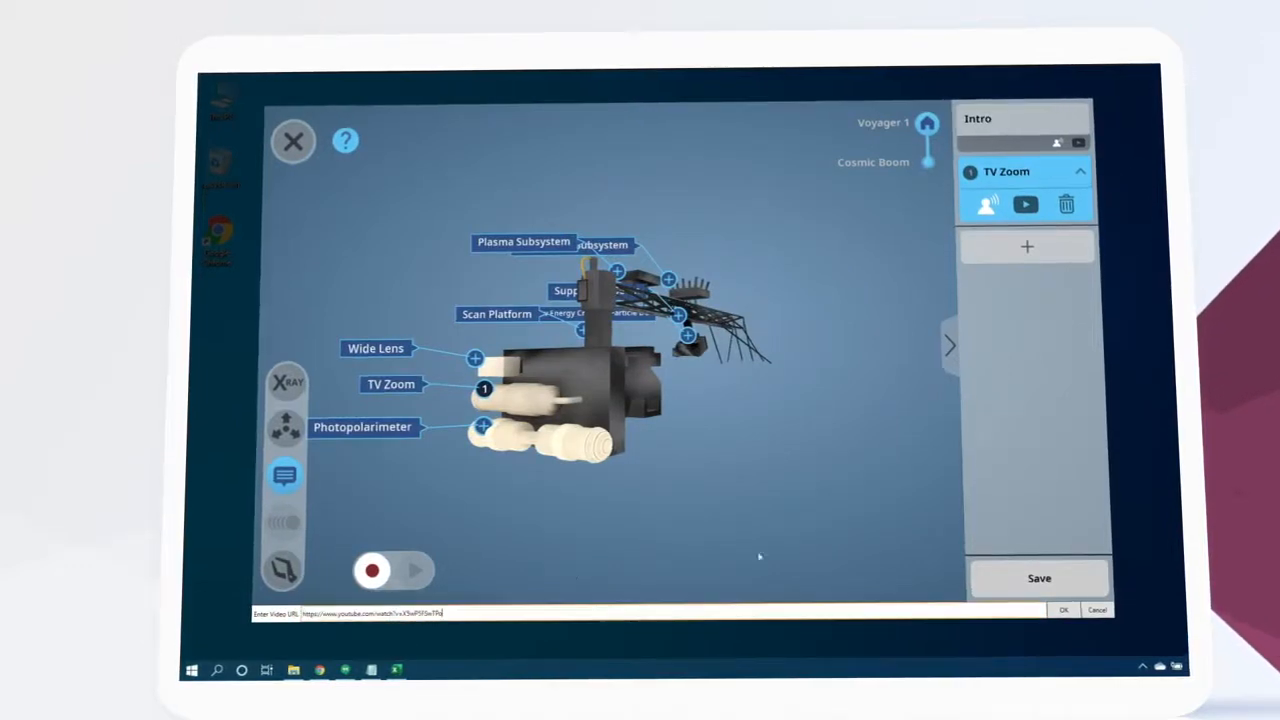
pyautogui.click(1064, 610)
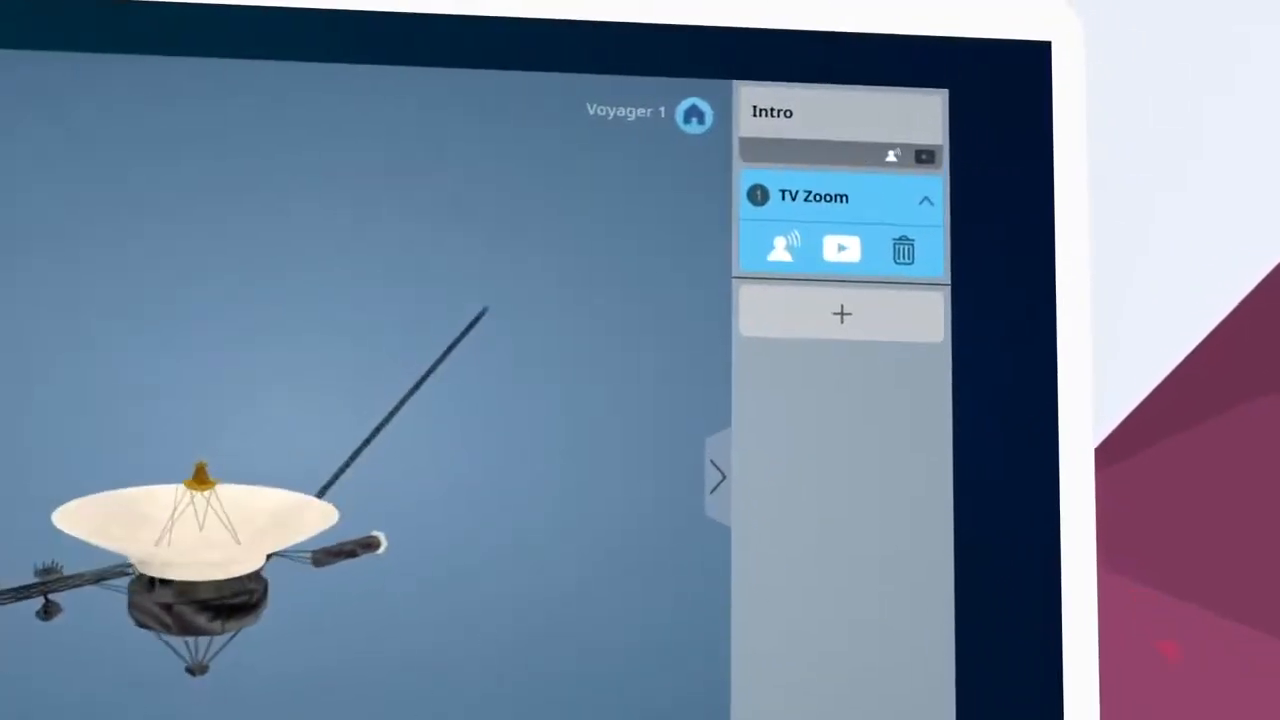
# Add a Quiz step asking 'When did Voyager 1 launch?' with 1977 as the correct answer.
pyautogui.click(841, 314)
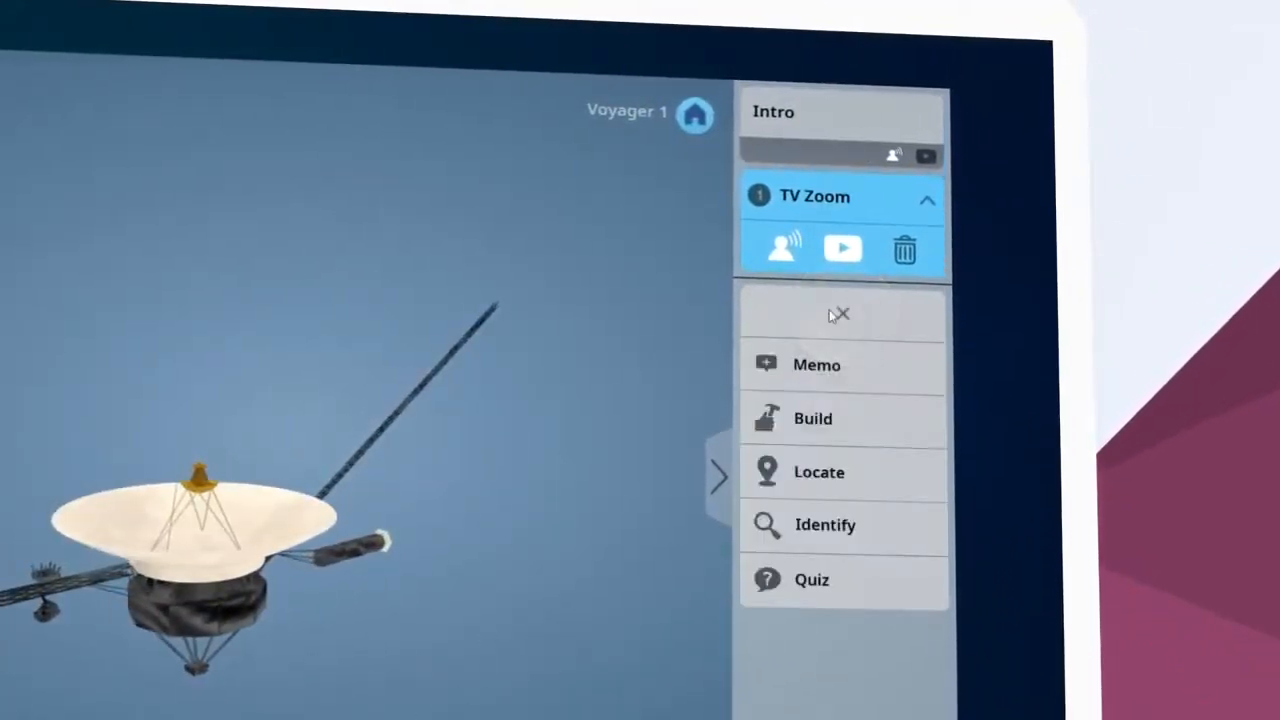
pyautogui.click(812, 580)
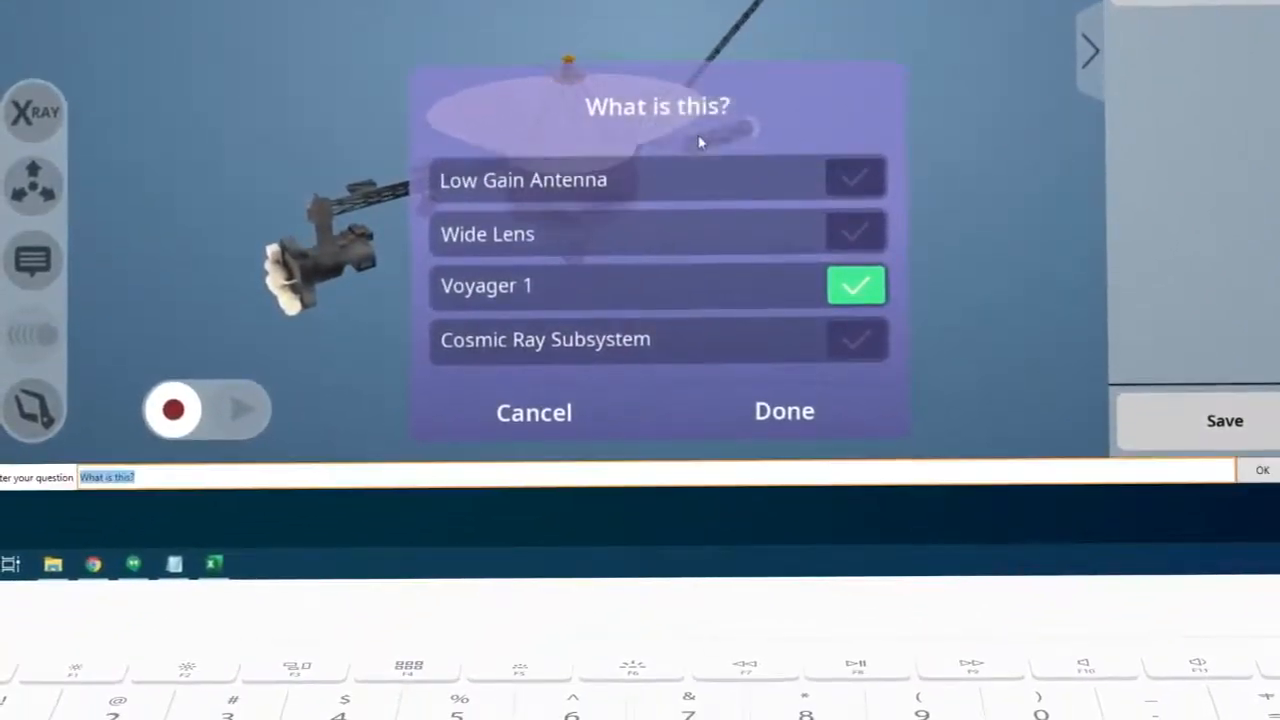
pyautogui.write('When did Voyager 1 launch')
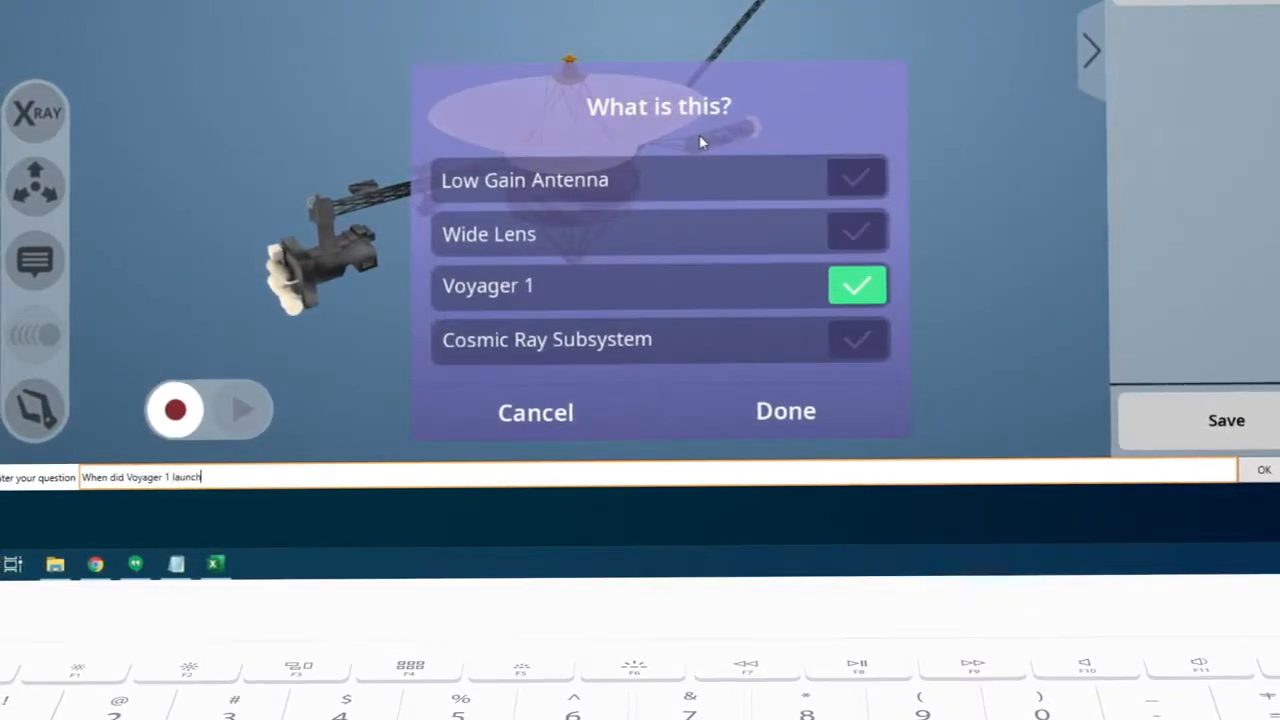
pyautogui.write('?')
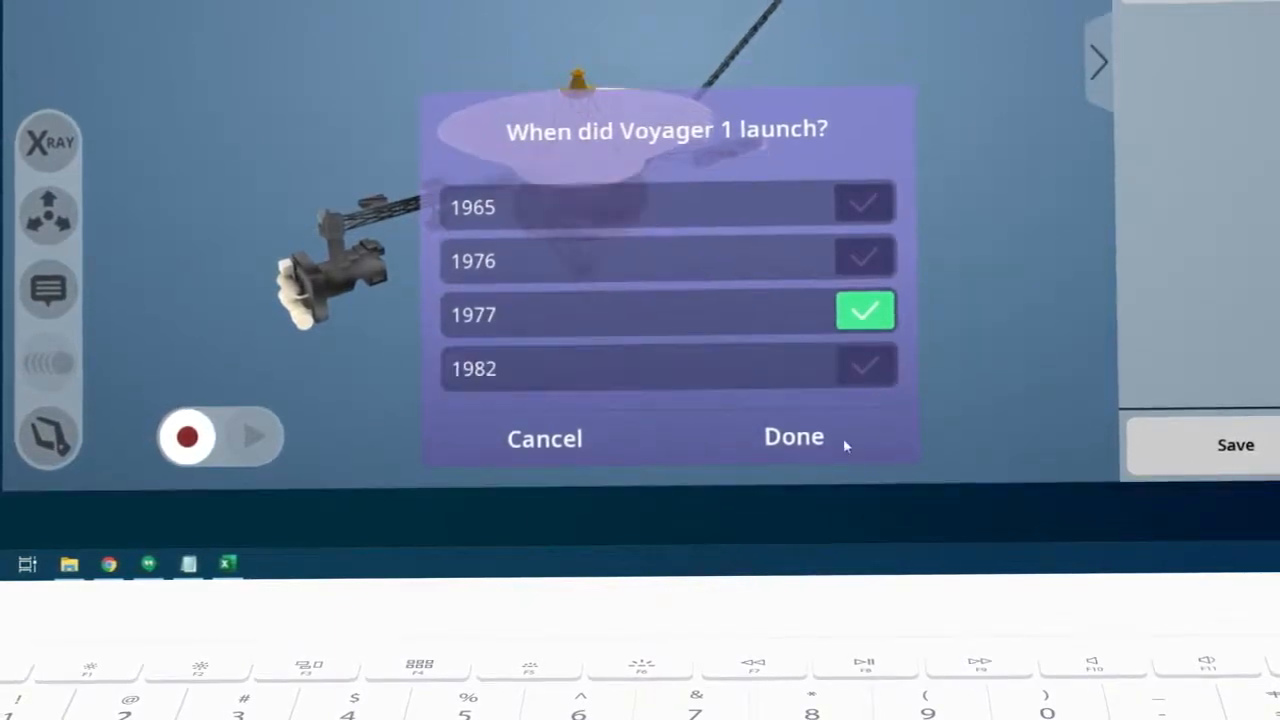
pyautogui.click(793, 437)
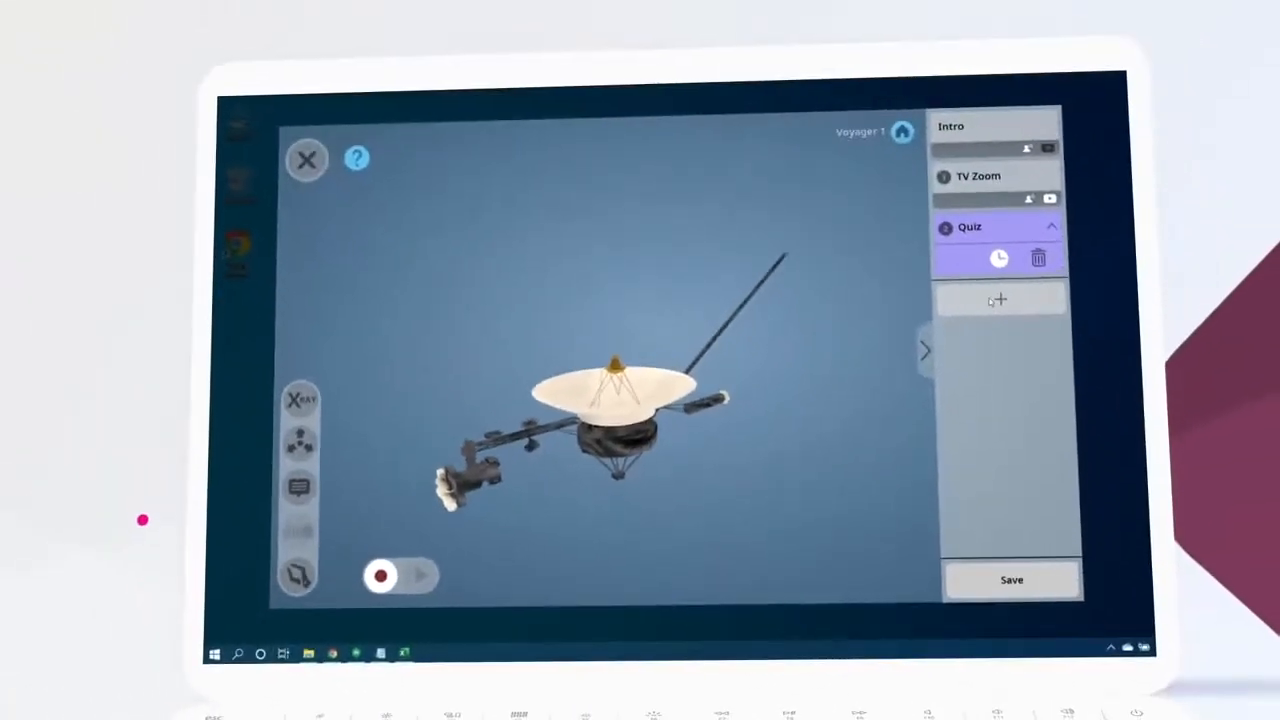
# Add a High Gain Antenna Dish identify task and a quiz on where Voyager 1 is now, then save.
pyautogui.click(997, 300)
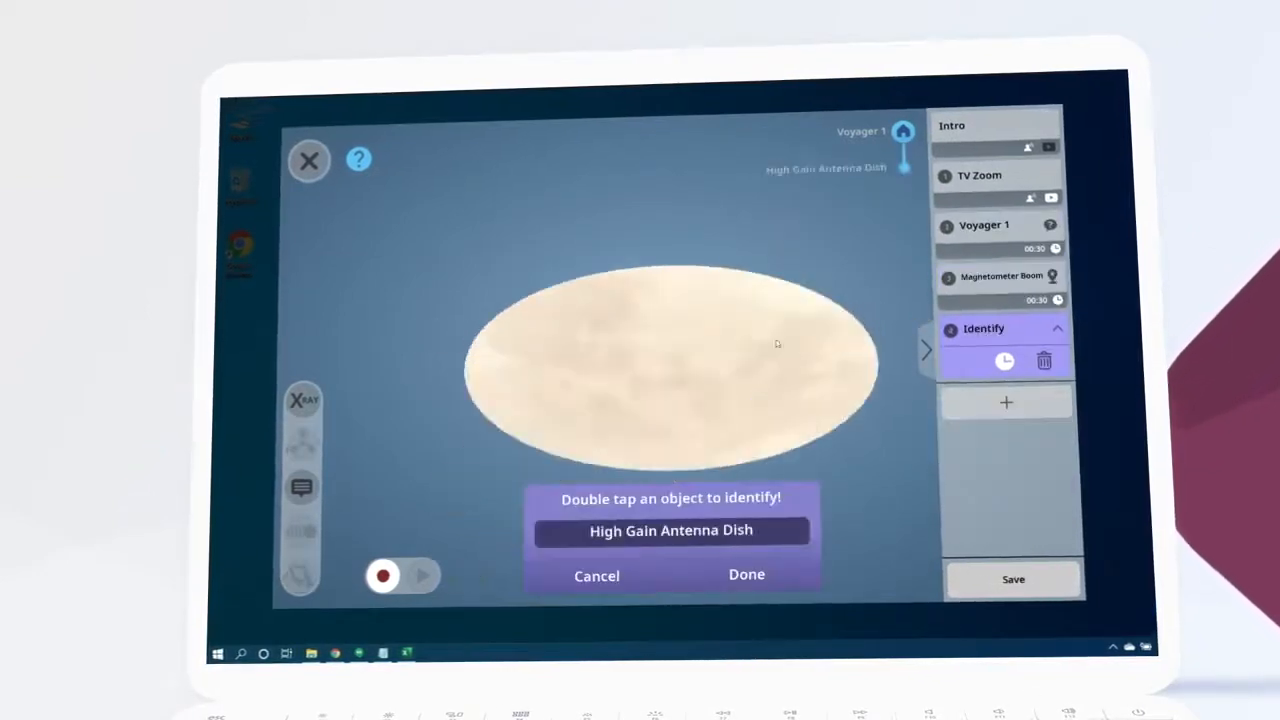
pyautogui.click(746, 574)
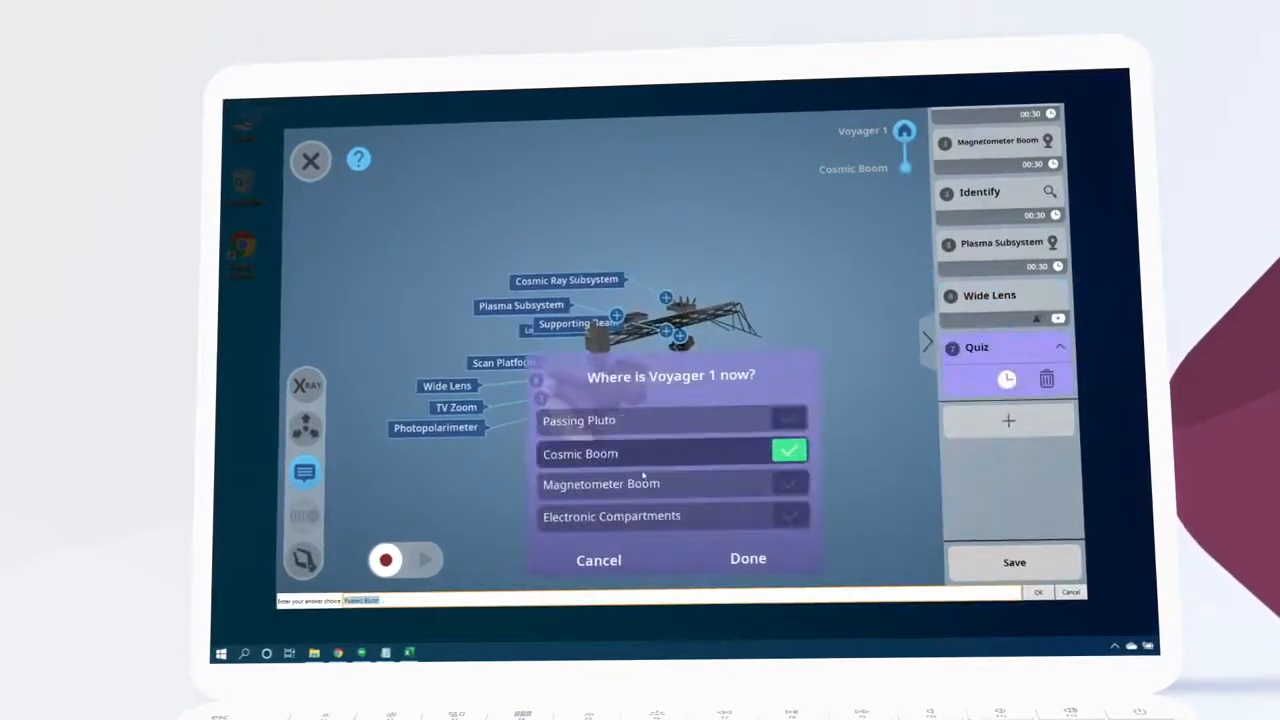
pyautogui.click(747, 558)
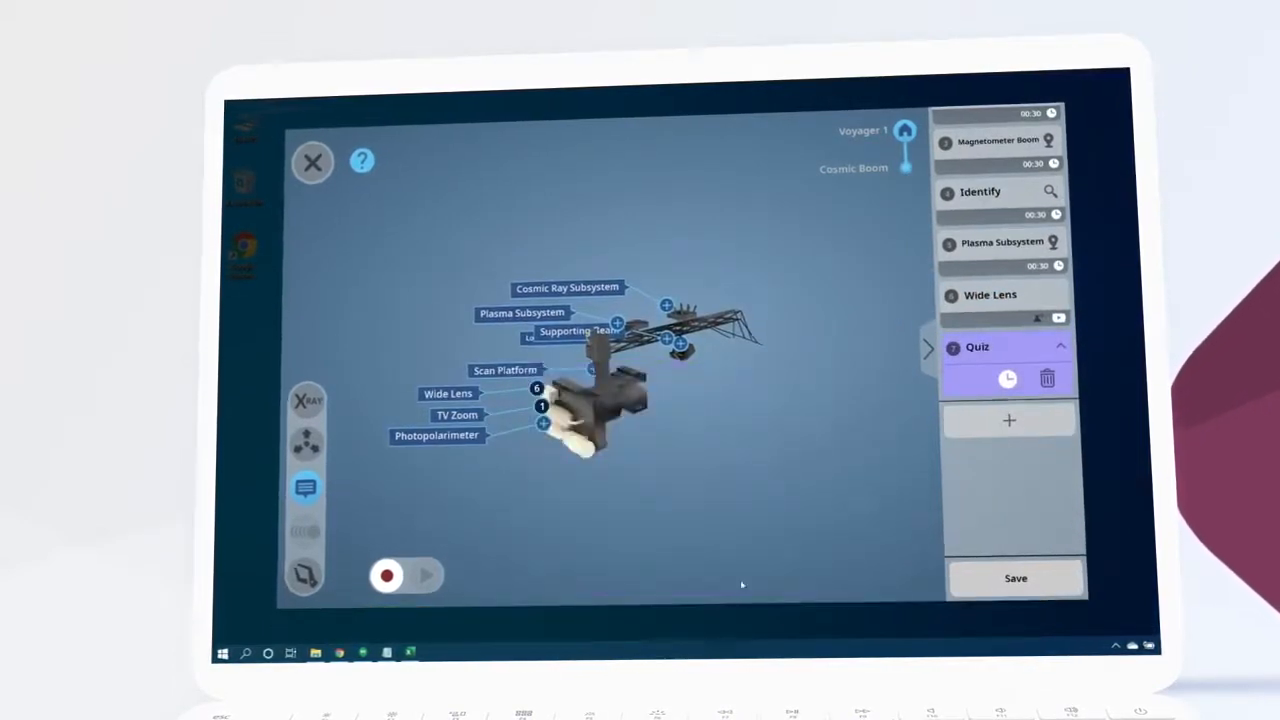
pyautogui.click(1015, 578)
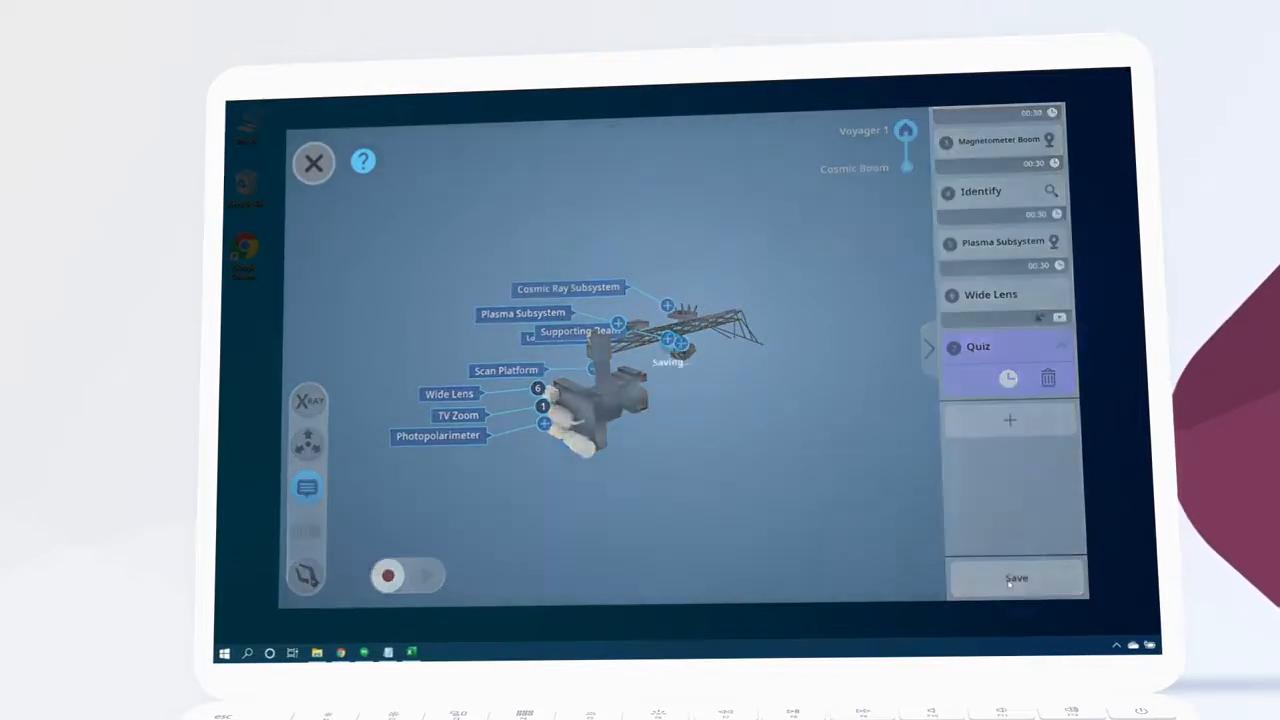